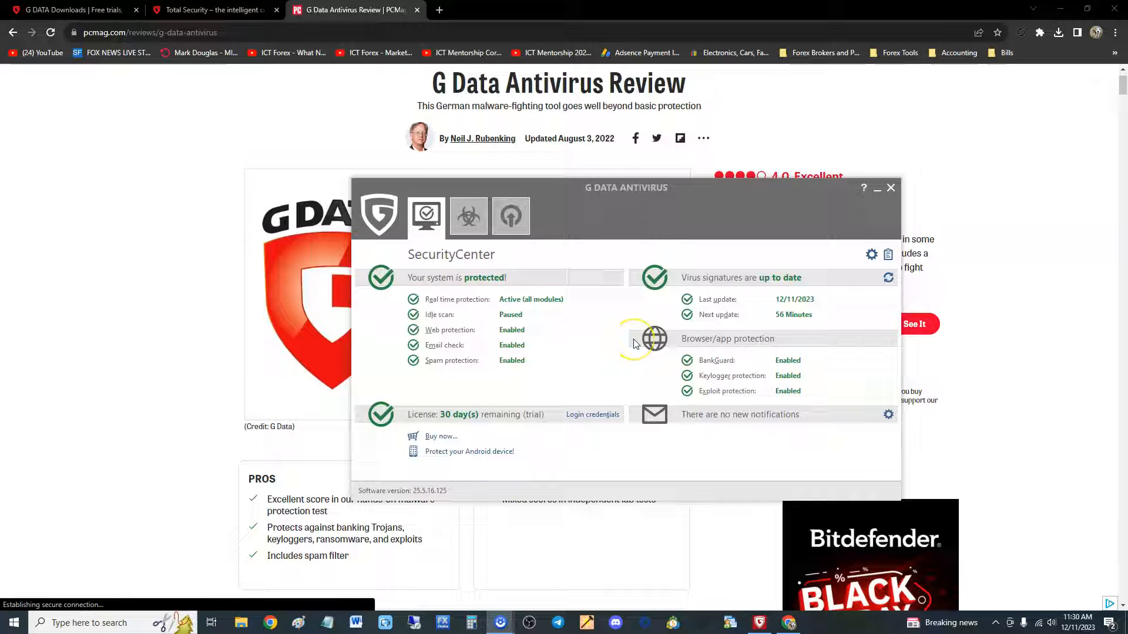
{"action": "mouse_move", "coordinate": [636, 343]}
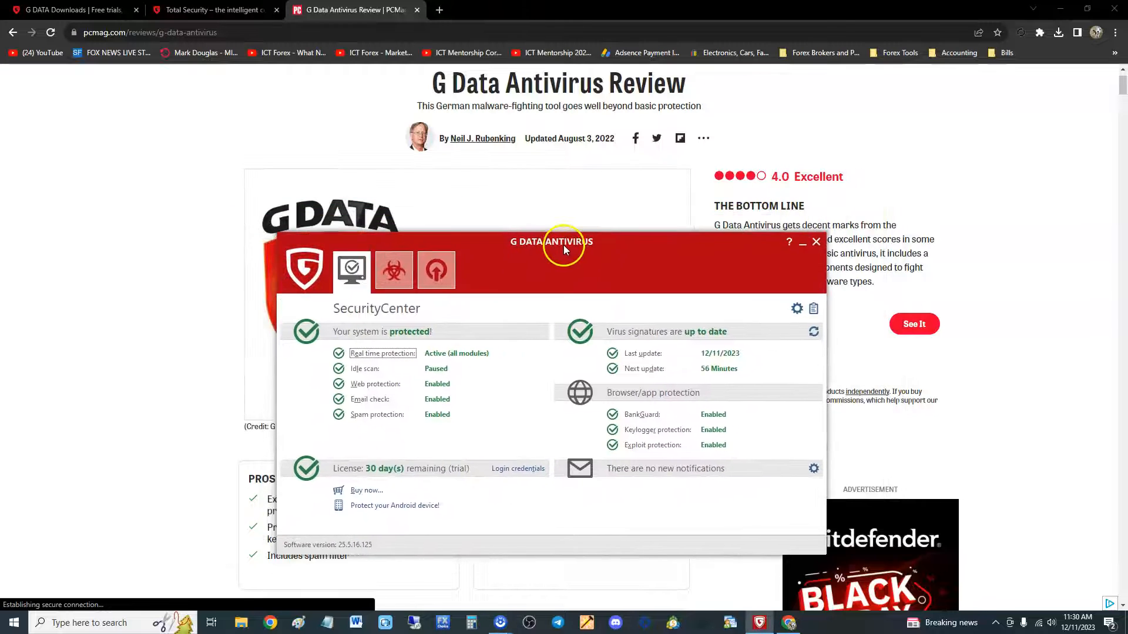
Move the G DATA SecurityCenter window left over the PCMag review page
{"action": "left_click_drag", "start_coordinate": [562, 251], "coordinate": [553, 214]}
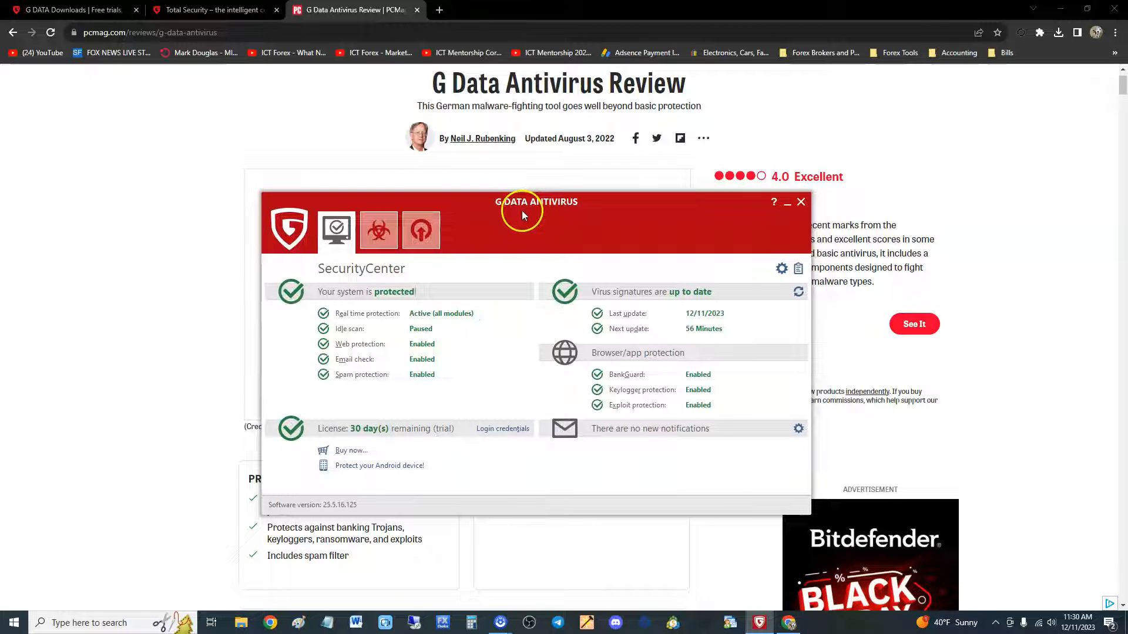
{"action": "mouse_move", "coordinate": [490, 215]}
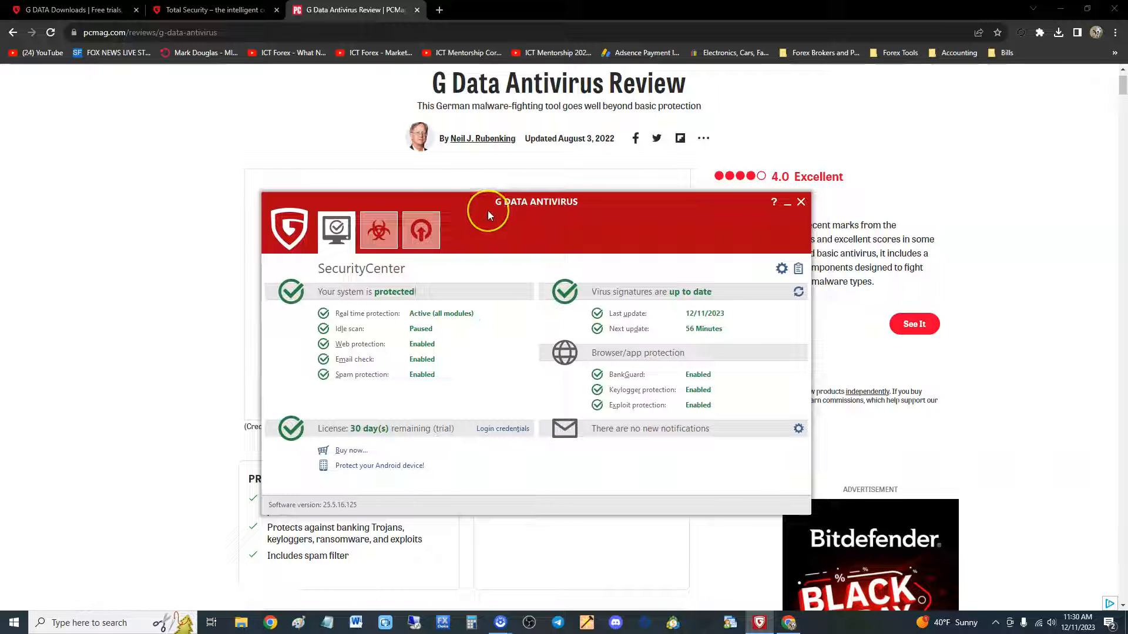
Browse the G DATA Downloads Windows product list and reposition the antivirus window over it
{"action": "left_click", "coordinate": [213, 10]}
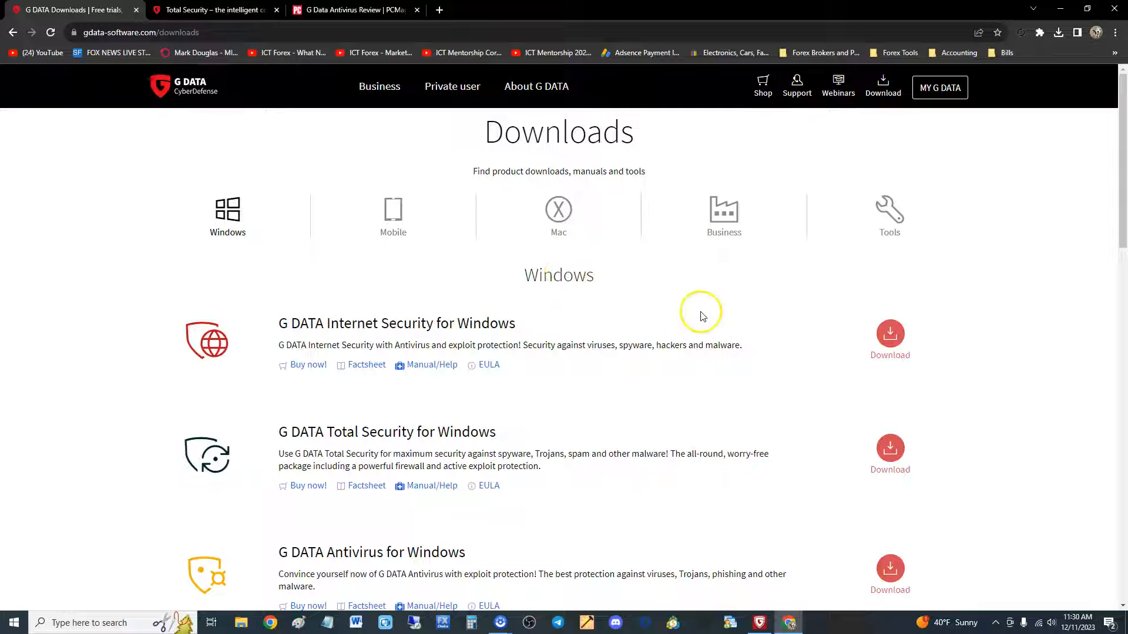
{"action": "mouse_move", "coordinate": [576, 172]}
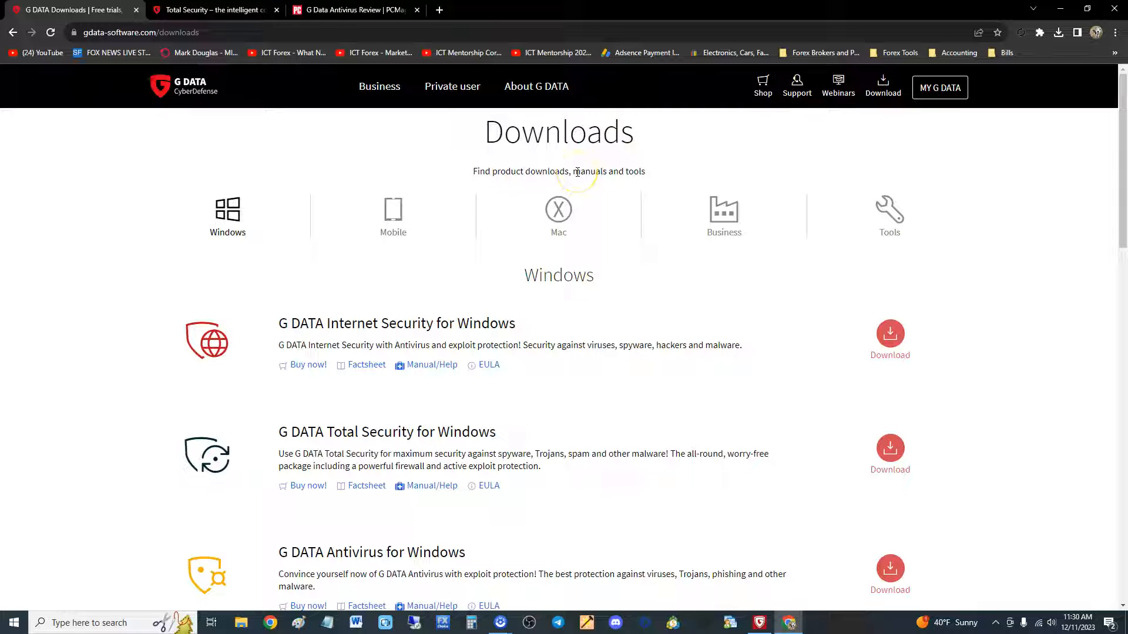
{"action": "scroll", "scroll_direction": "down", "scroll_amount": 3}
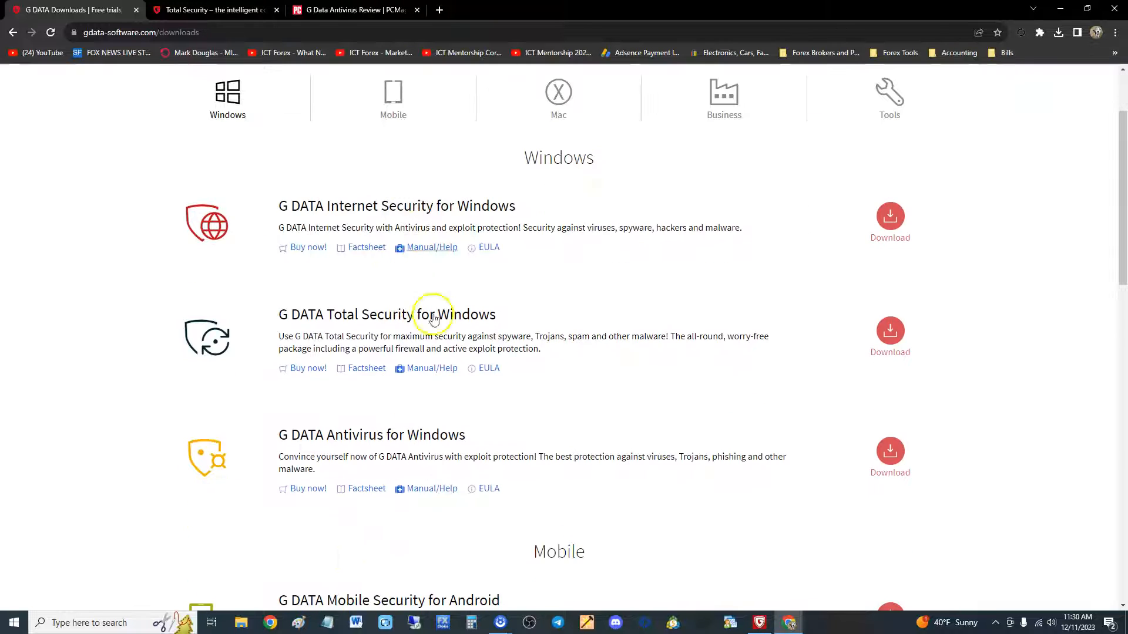
{"action": "scroll", "scroll_direction": "down", "scroll_amount": 3}
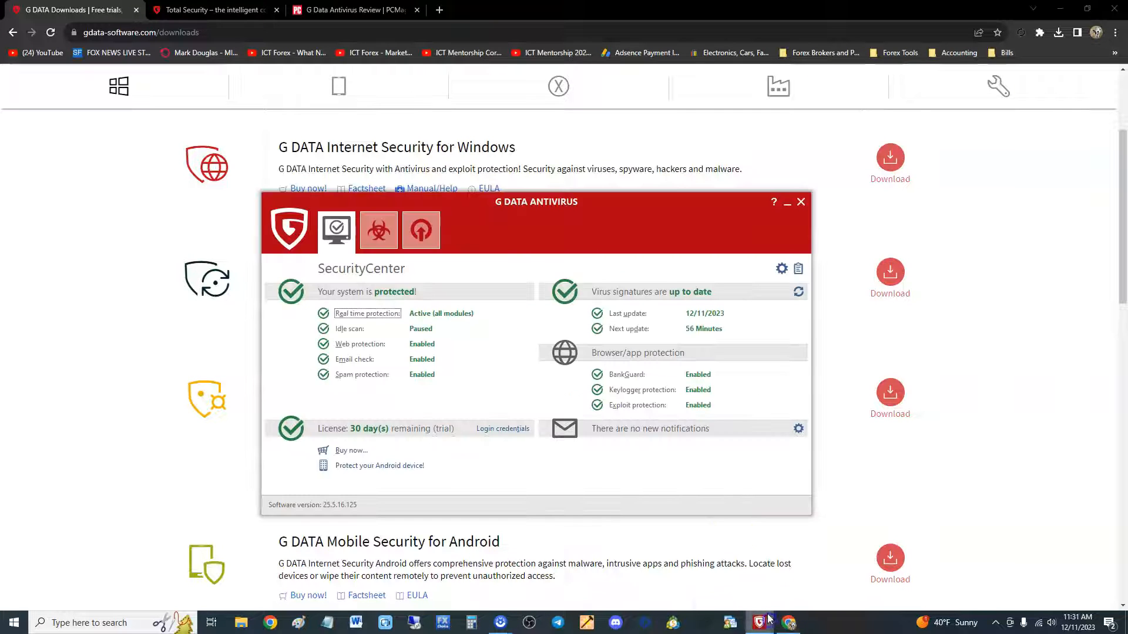
{"action": "left_click_drag", "start_coordinate": [536, 201], "coordinate": [671, 309]}
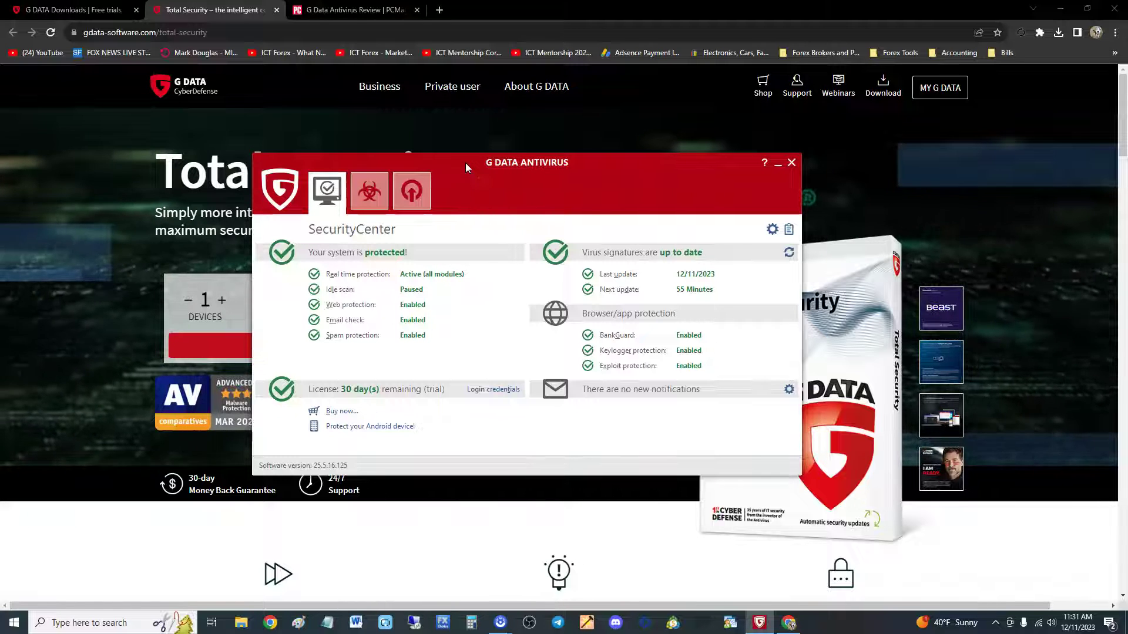
{"action": "mouse_move", "coordinate": [463, 174]}
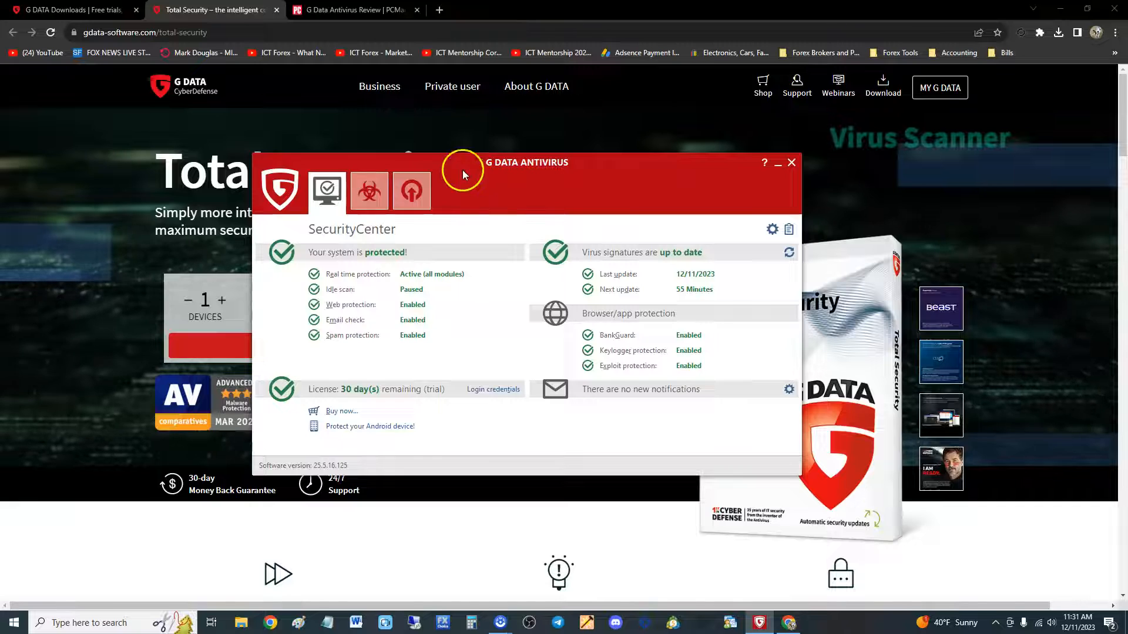
Read the PCMag G Data Antivirus review's 4.0 rating, bottom line, pros, cons and specs
{"action": "left_click", "coordinate": [352, 9]}
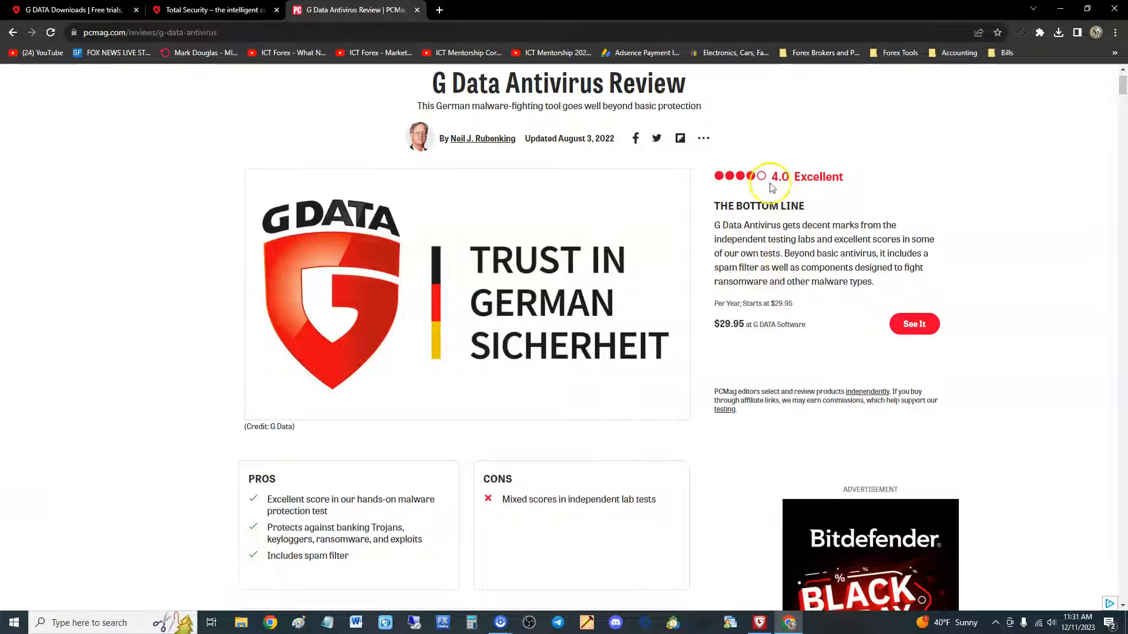
{"action": "double_click", "coordinate": [778, 176]}
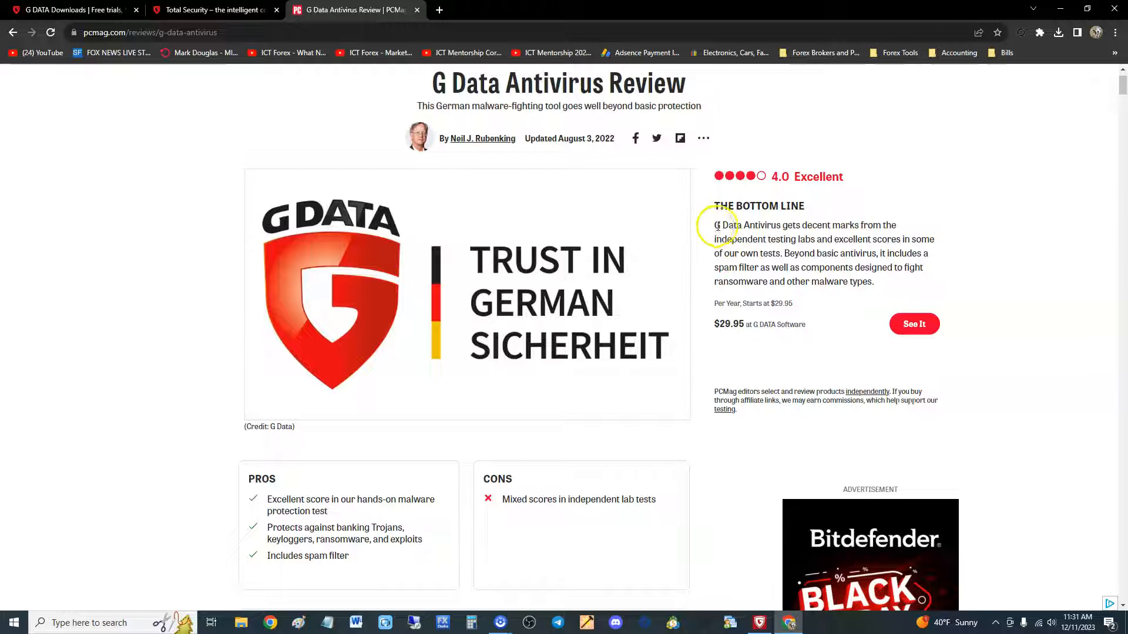
{"action": "mouse_move", "coordinate": [800, 247]}
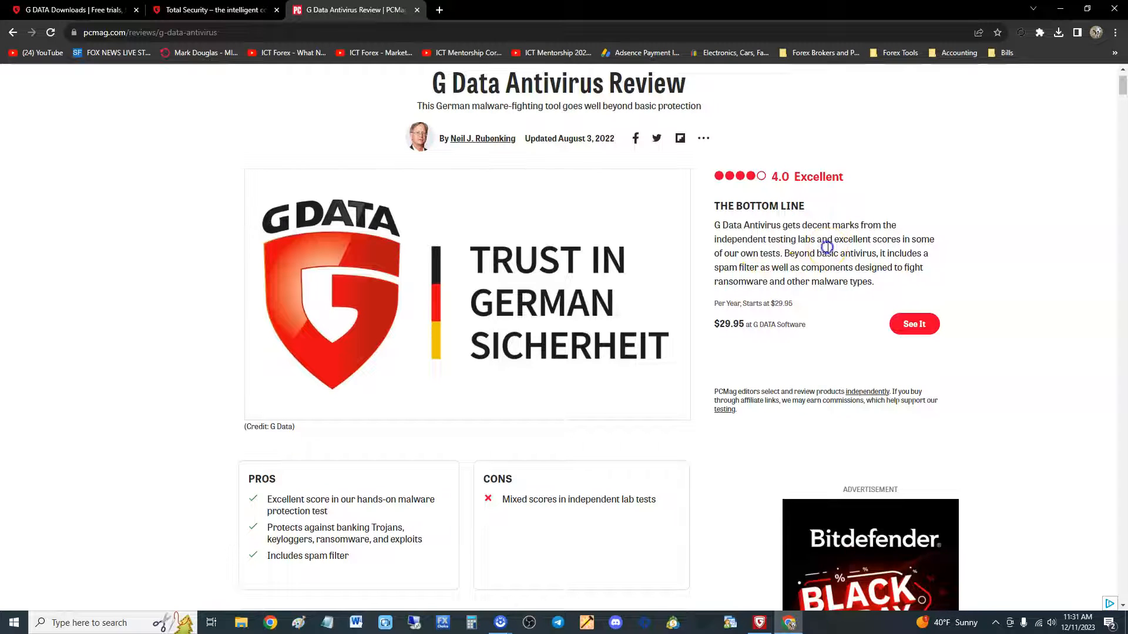
{"action": "scroll", "scroll_direction": "down", "scroll_amount": 3}
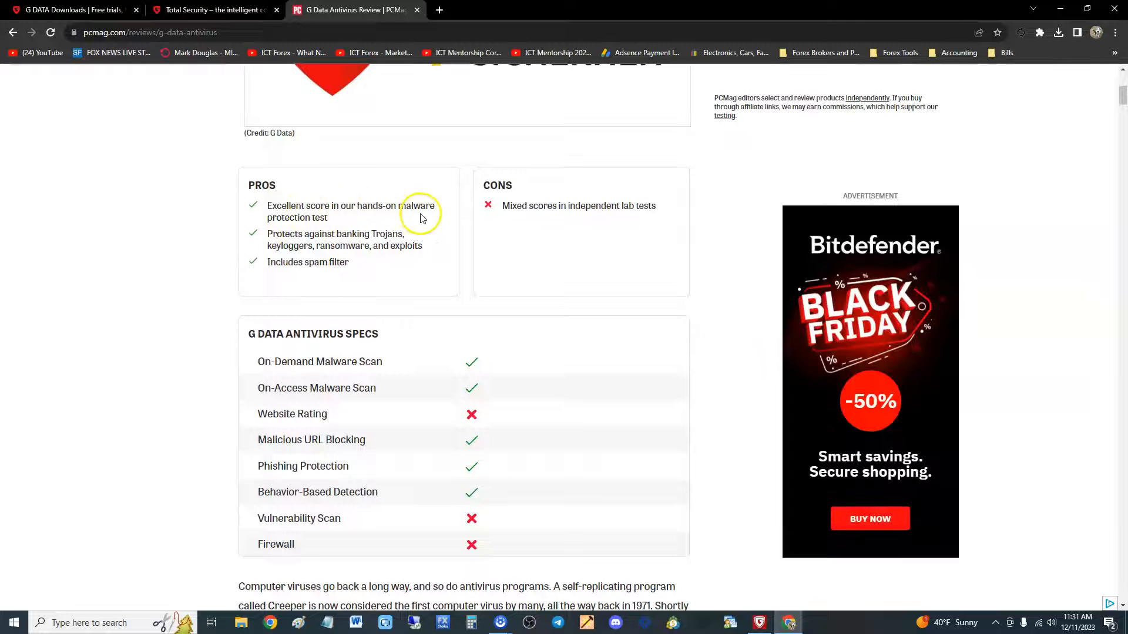
{"action": "scroll", "scroll_direction": "down", "scroll_amount": 3}
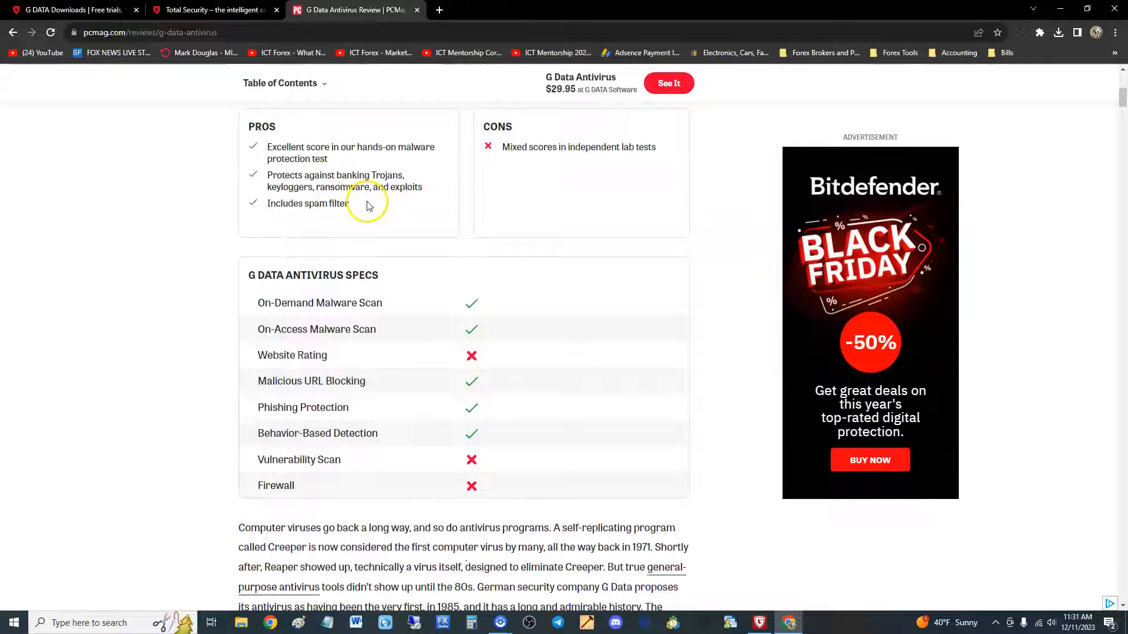
{"action": "double_click", "coordinate": [307, 203]}
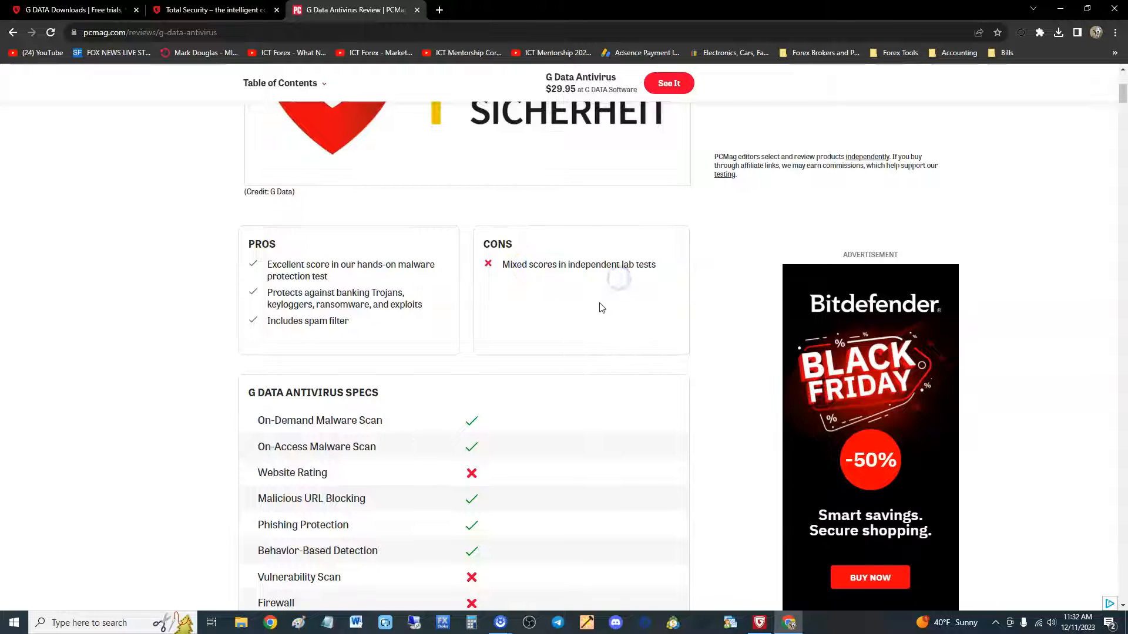
{"action": "scroll", "scroll_direction": "down", "scroll_amount": 3}
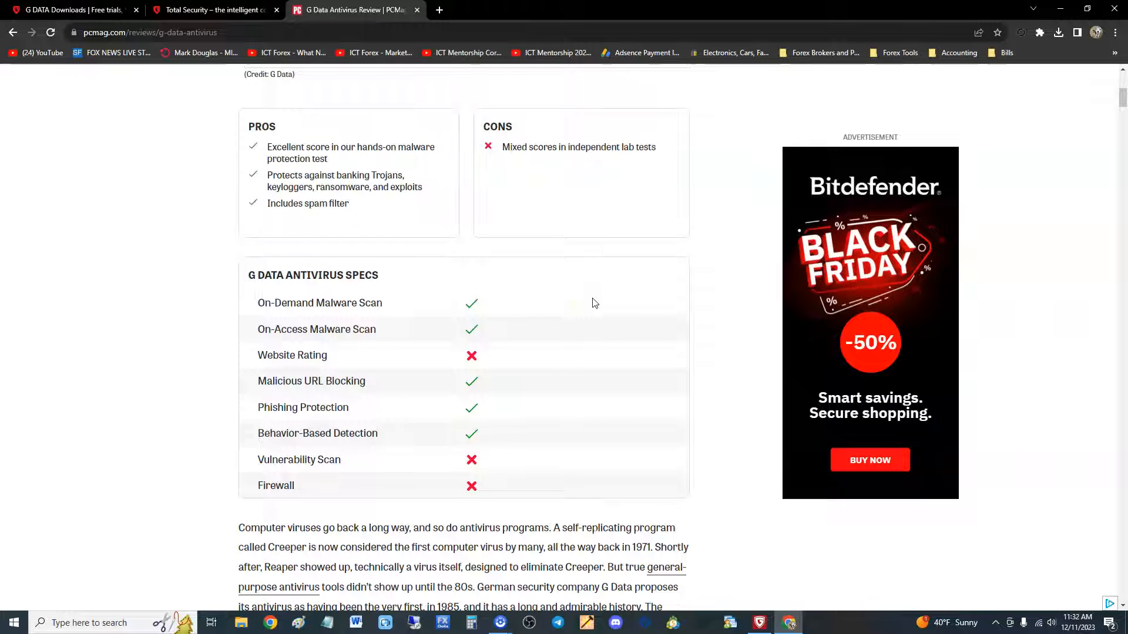
{"action": "scroll", "scroll_direction": "down", "scroll_amount": 3}
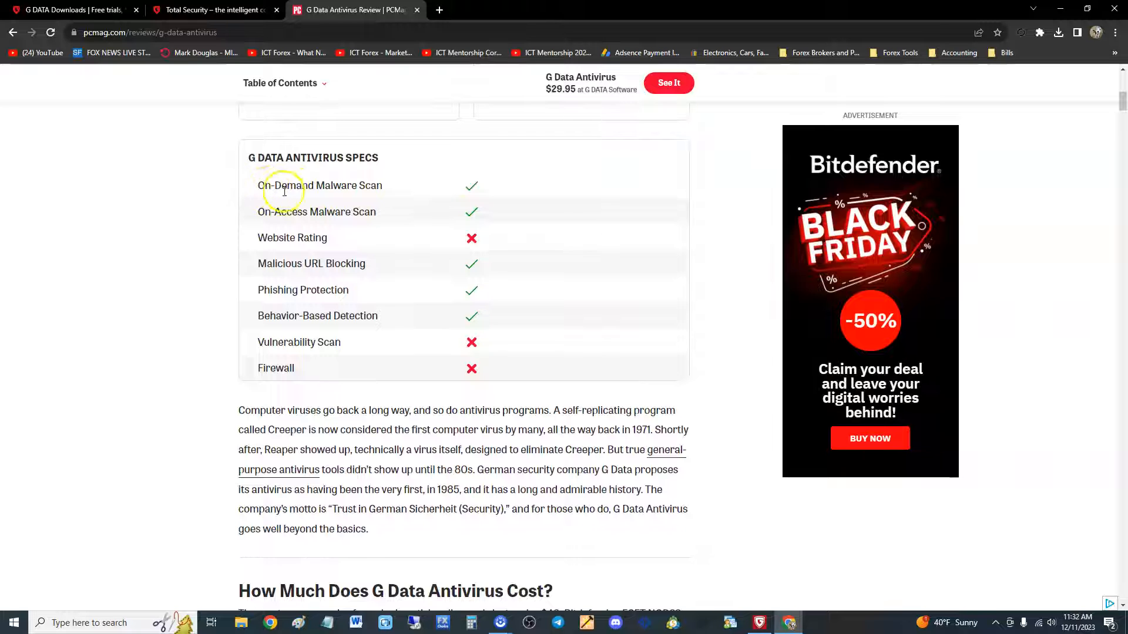
{"action": "mouse_move", "coordinate": [317, 214]}
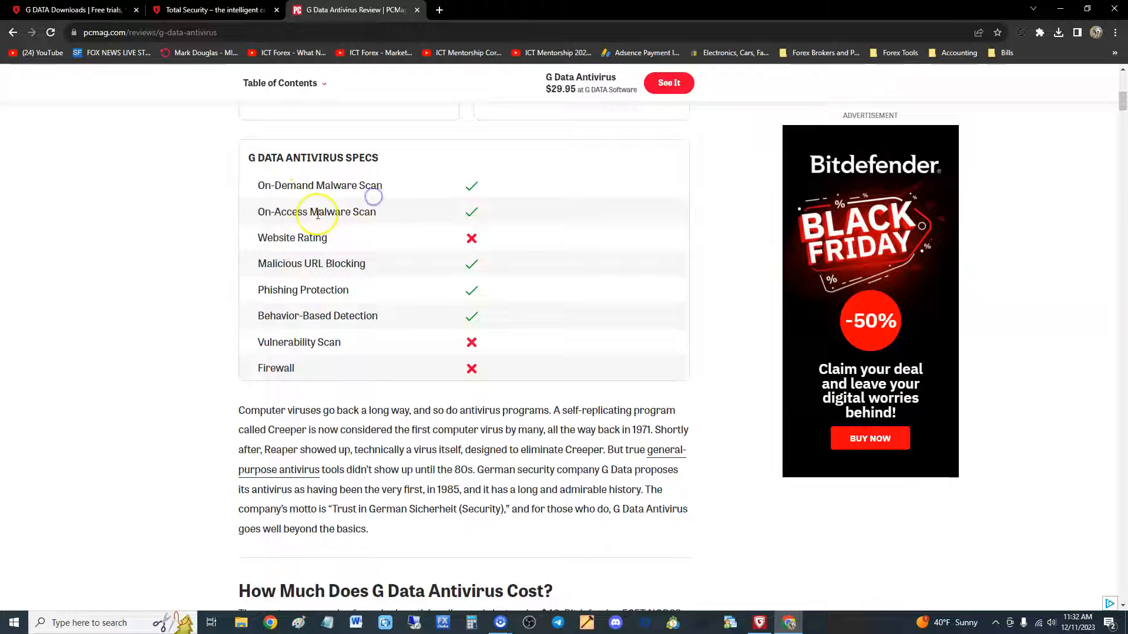
{"action": "mouse_move", "coordinate": [305, 258]}
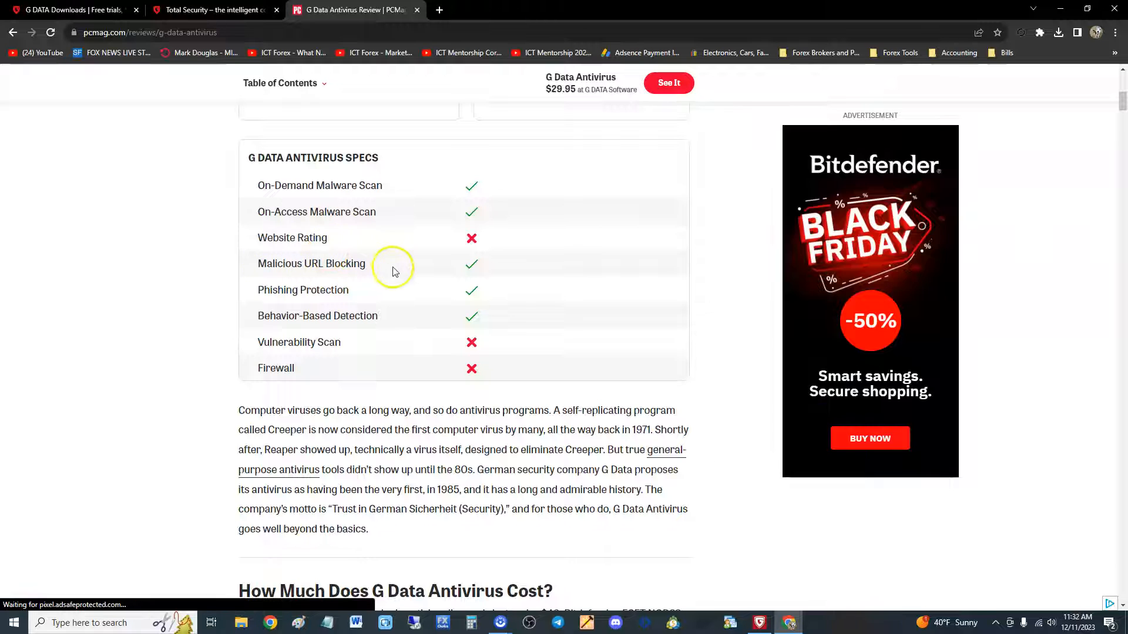
{"action": "left_click", "coordinate": [759, 621]}
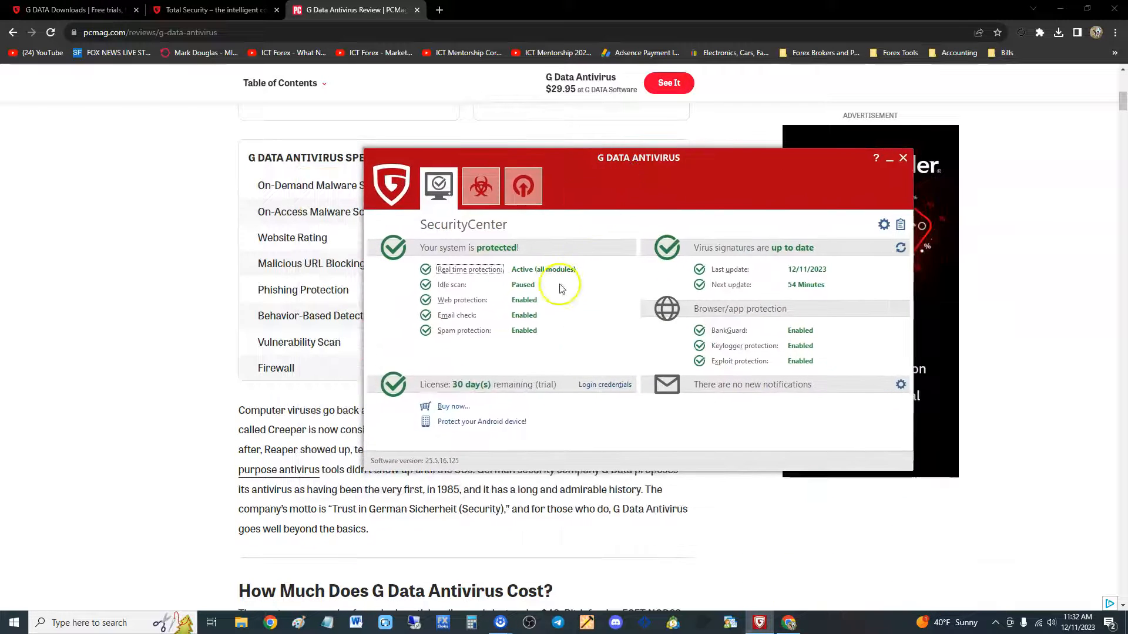
{"action": "mouse_move", "coordinate": [477, 307]}
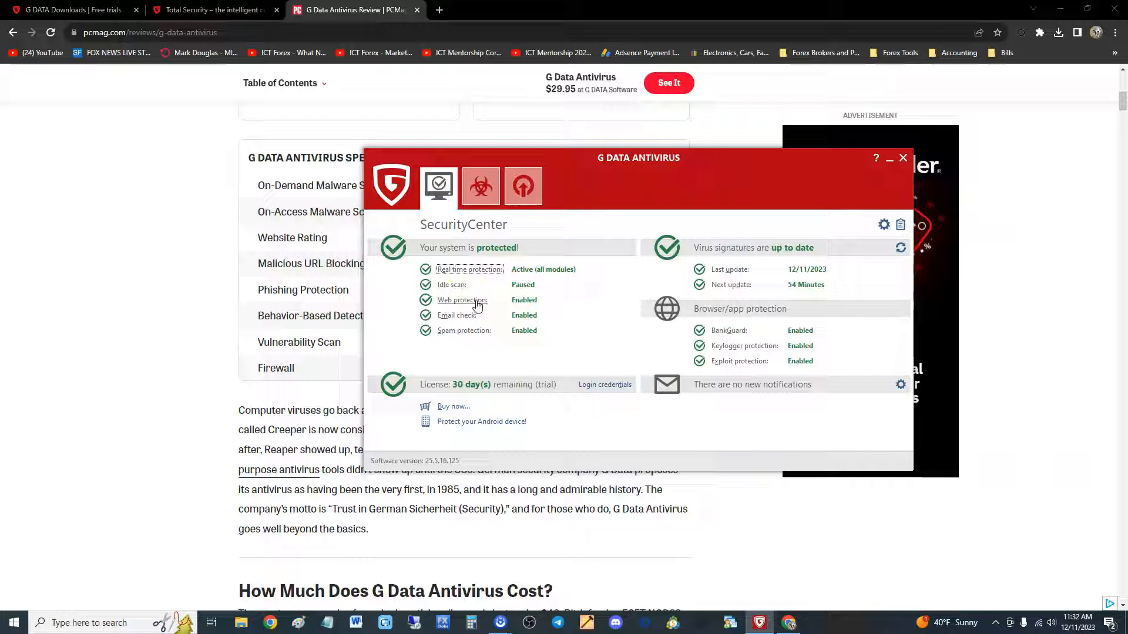
{"action": "left_click", "coordinate": [902, 157]}
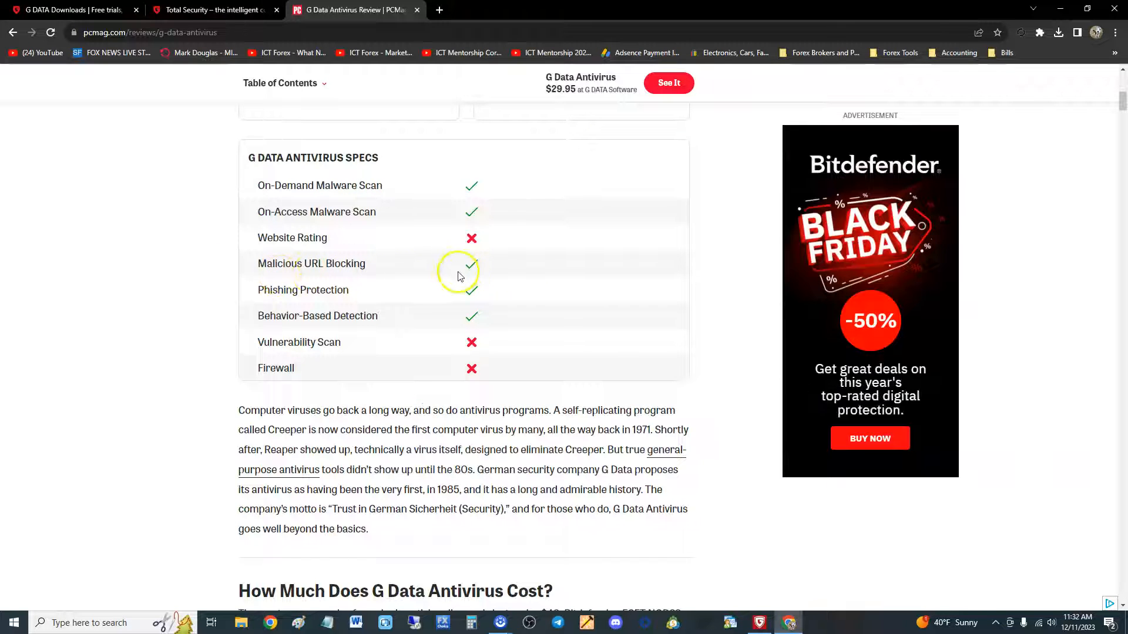
{"action": "mouse_move", "coordinate": [361, 302]}
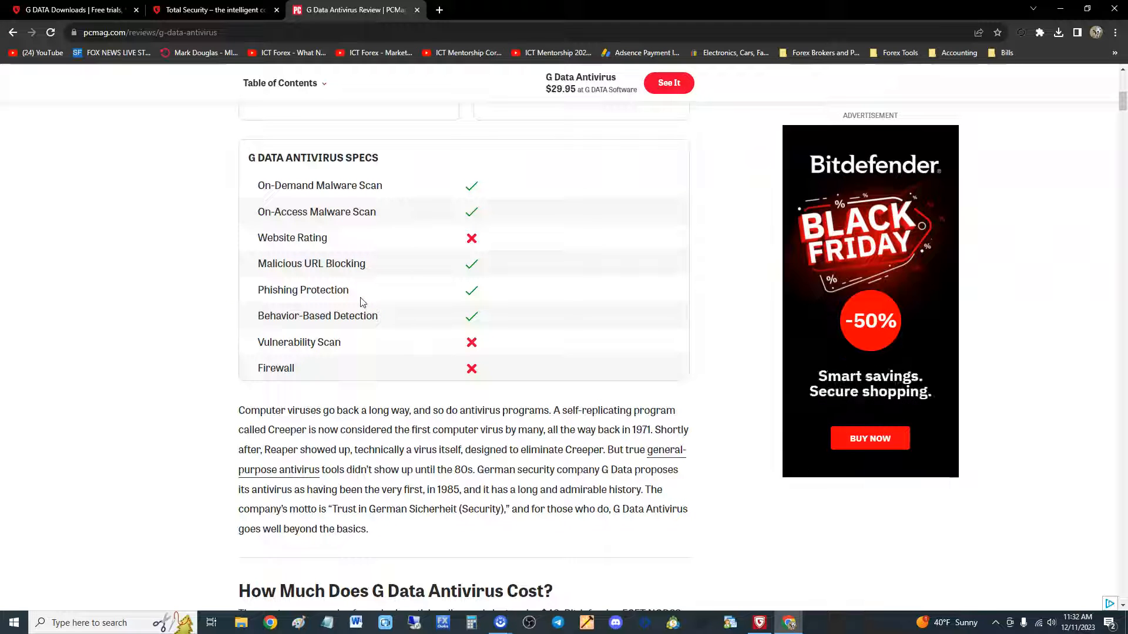
{"action": "double_click", "coordinate": [269, 289]}
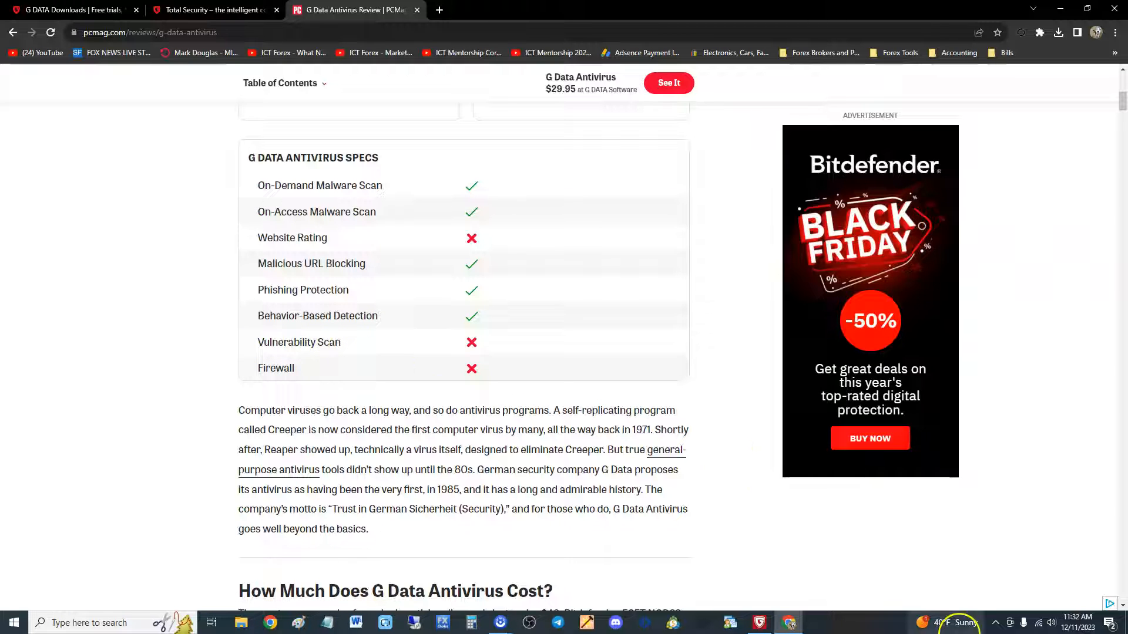
Bring up G DATA Antivirus and reach the Autostart Manager's startup application list
{"action": "left_click", "coordinate": [758, 622]}
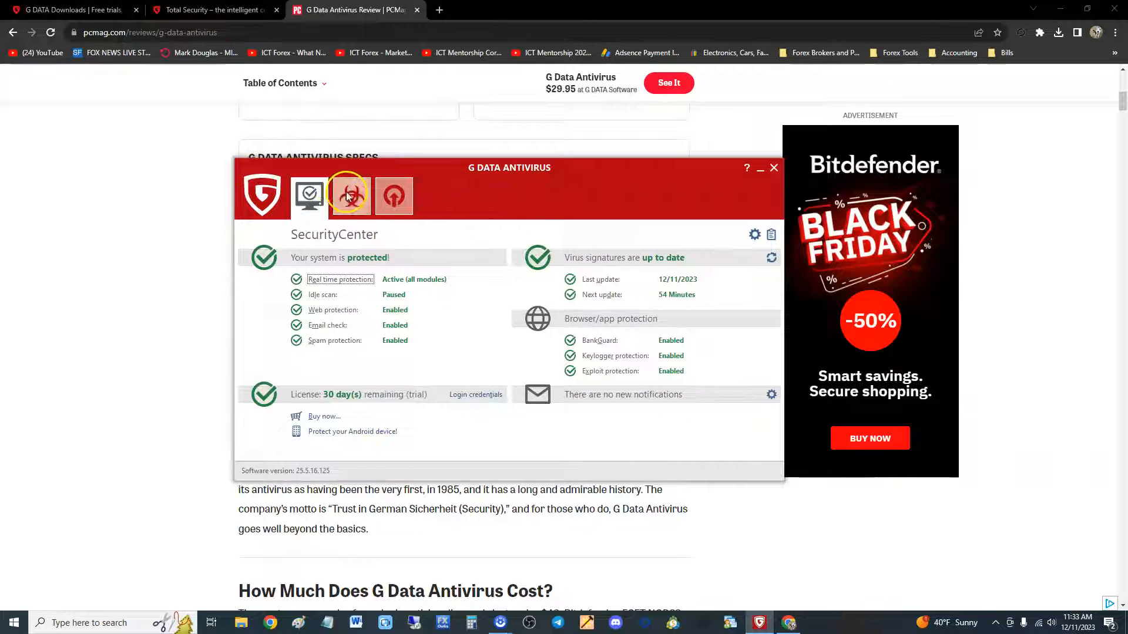
{"action": "left_click", "coordinate": [350, 195]}
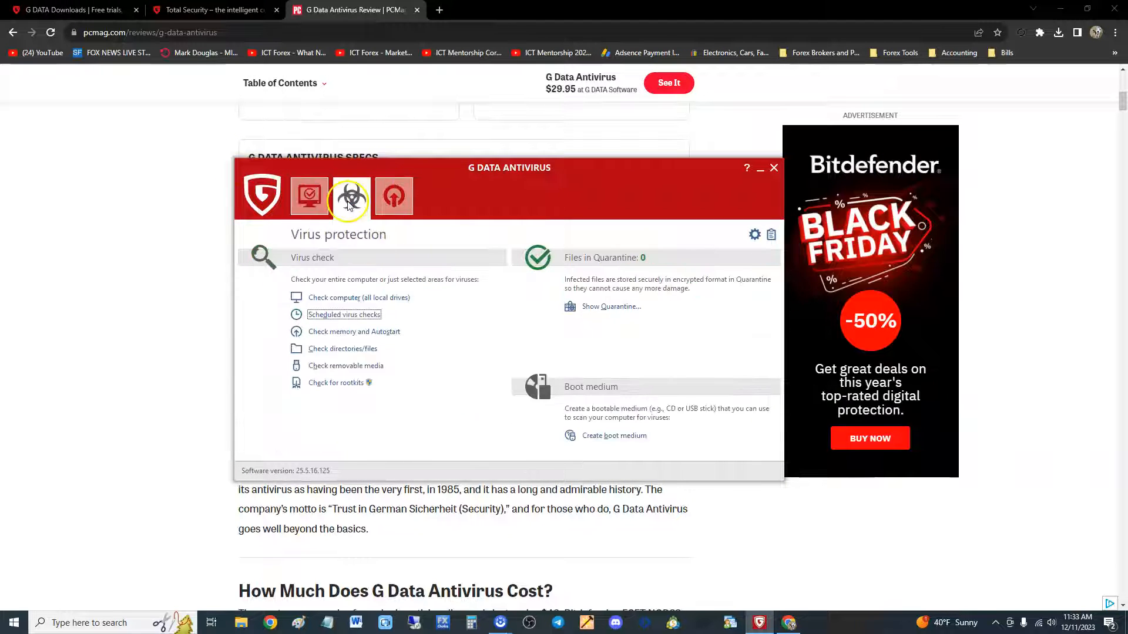
{"action": "left_click", "coordinate": [394, 195]}
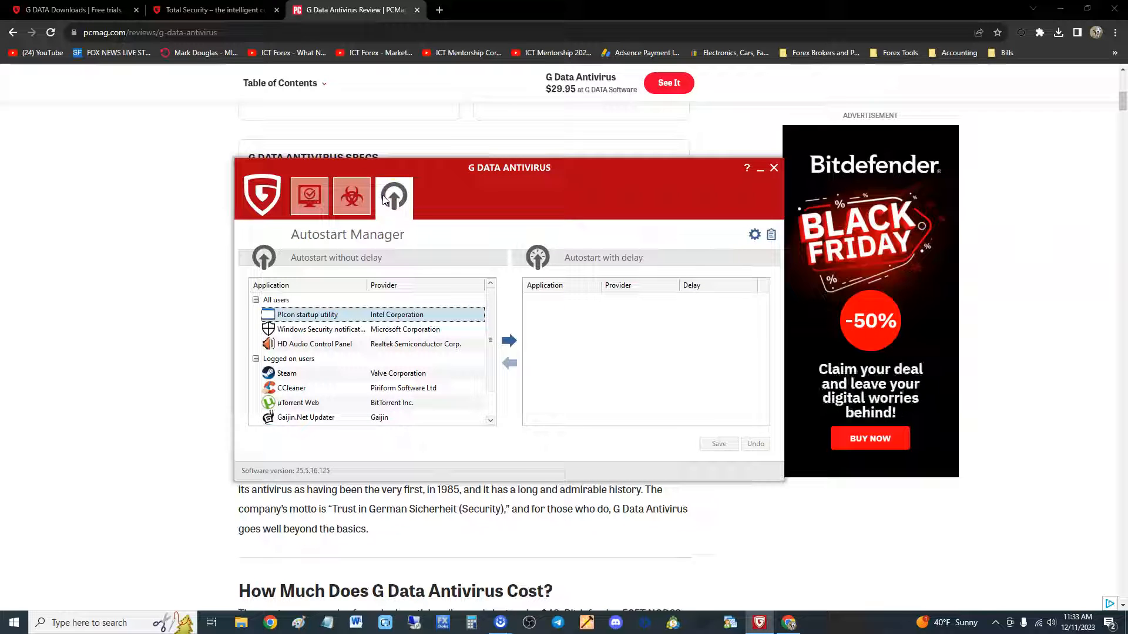
{"action": "mouse_move", "coordinate": [507, 341]}
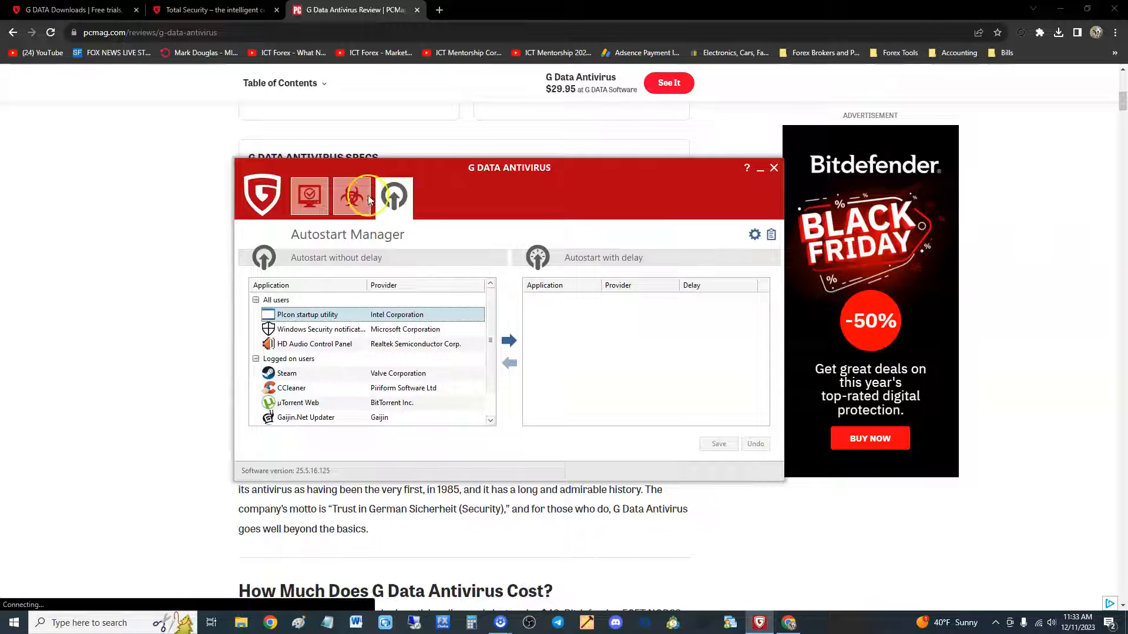
{"action": "left_click", "coordinate": [309, 195]}
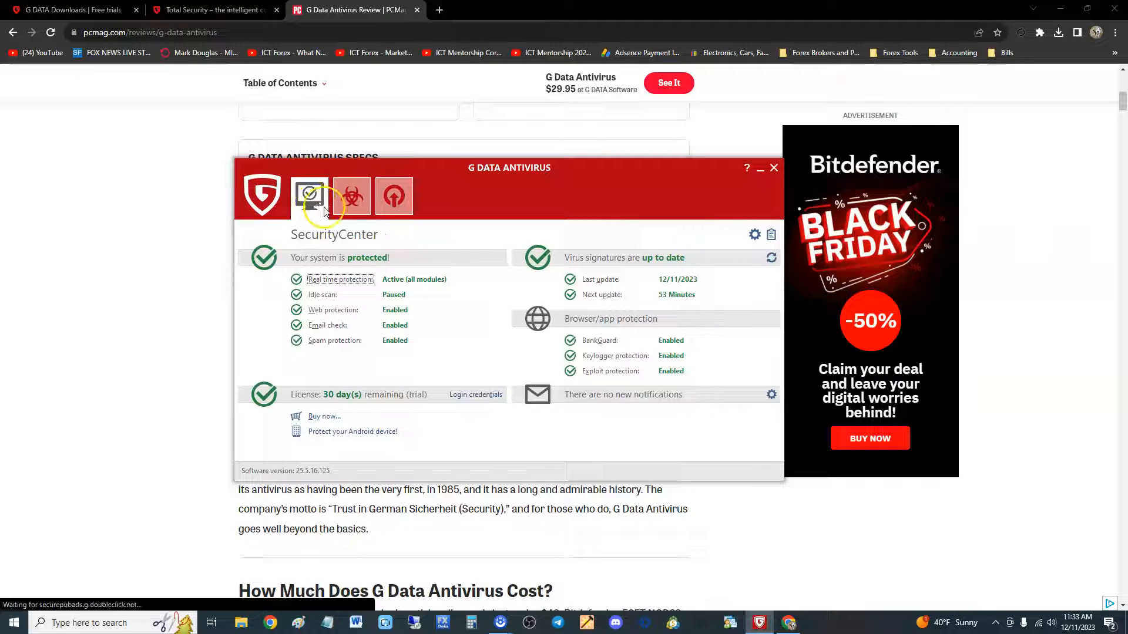
{"action": "left_click", "coordinate": [393, 196]}
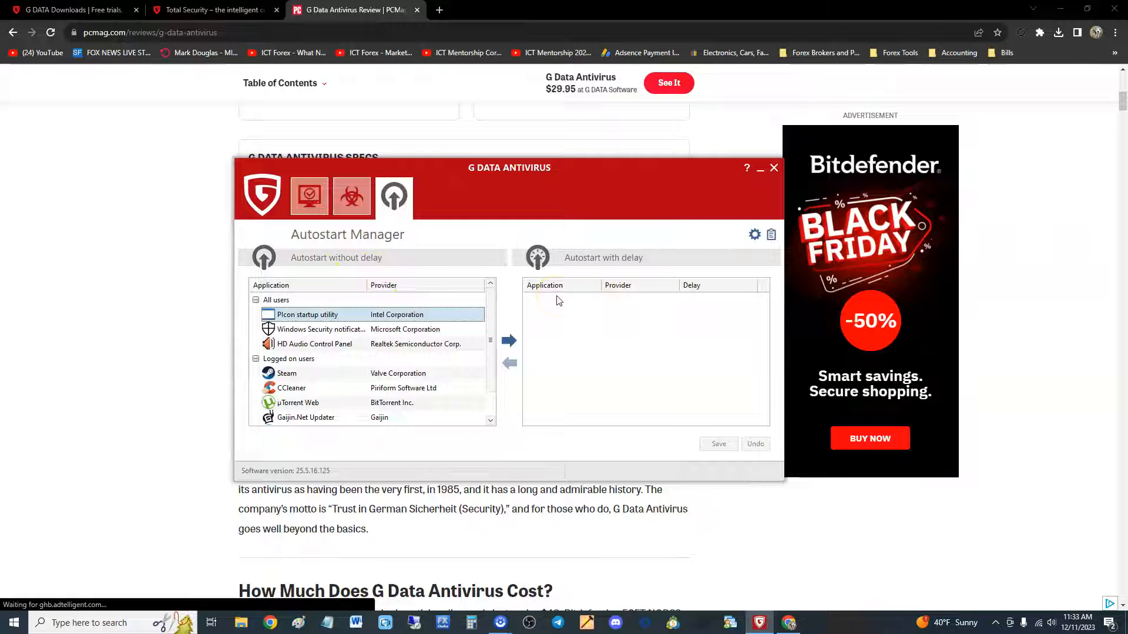
Browse the 'Autostart without delay' list and select PIcon startup utility
{"action": "scroll", "scroll_direction": "down", "scroll_amount": 3}
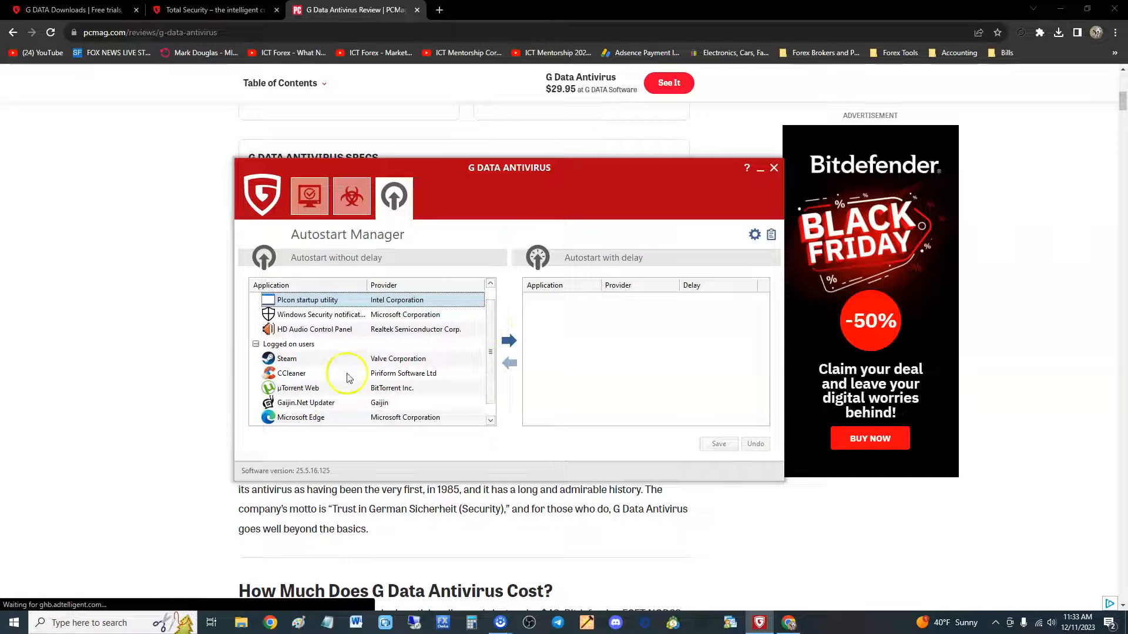
{"action": "left_click", "coordinate": [490, 284]}
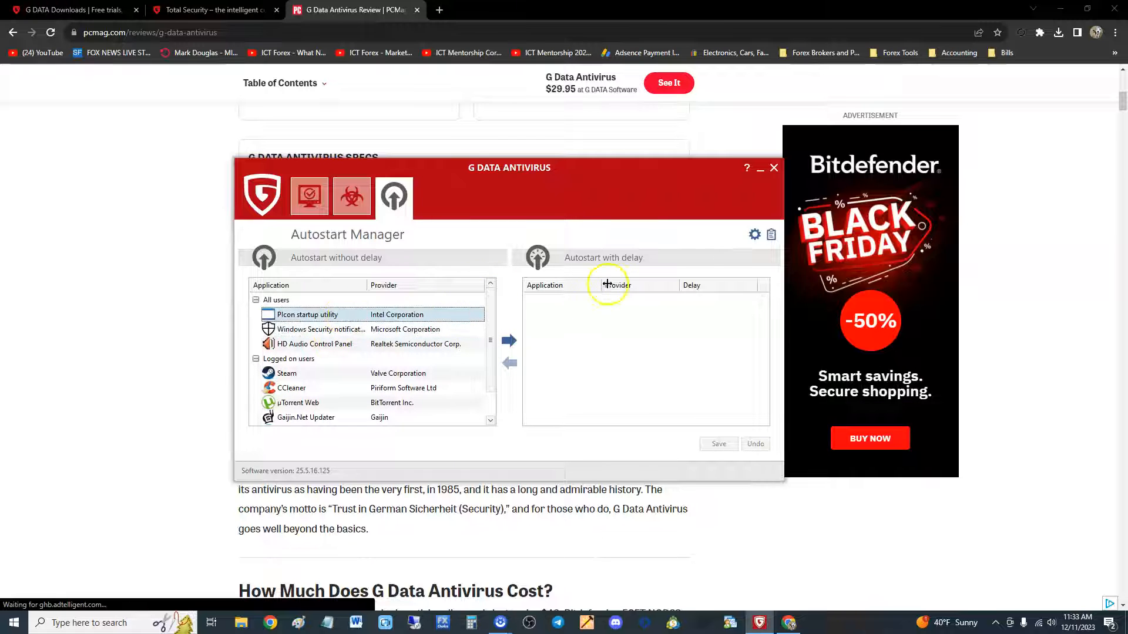
Move PIcon, Steam, uTorrent Web, Microsoft Edge and the rest to delayed start at 2 minutes
{"action": "left_click", "coordinate": [508, 340]}
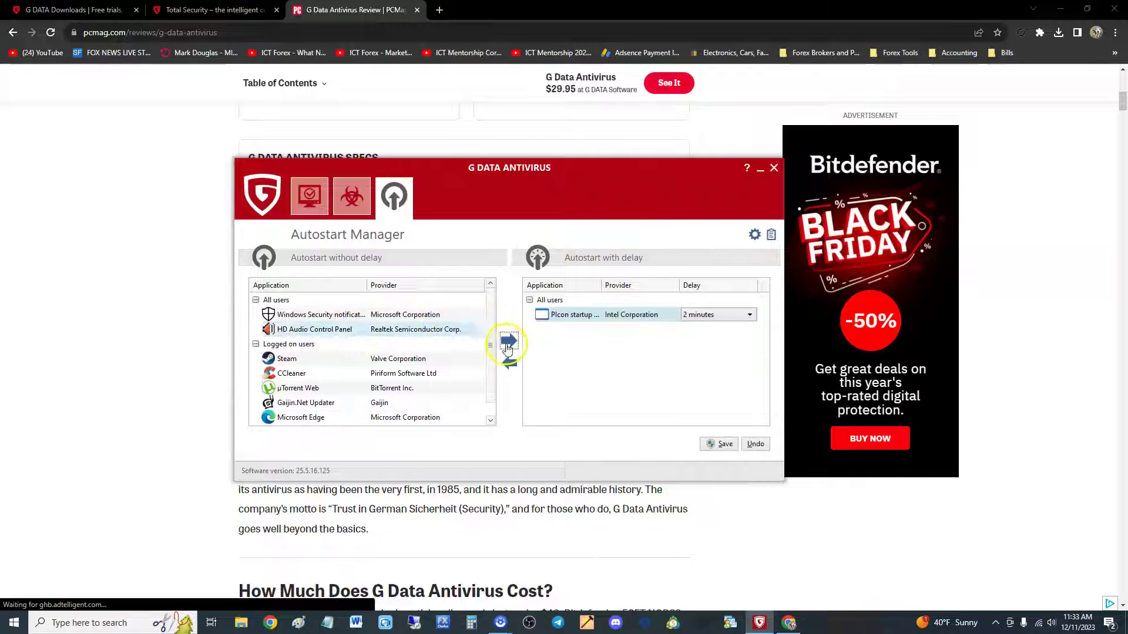
{"action": "left_click", "coordinate": [505, 341]}
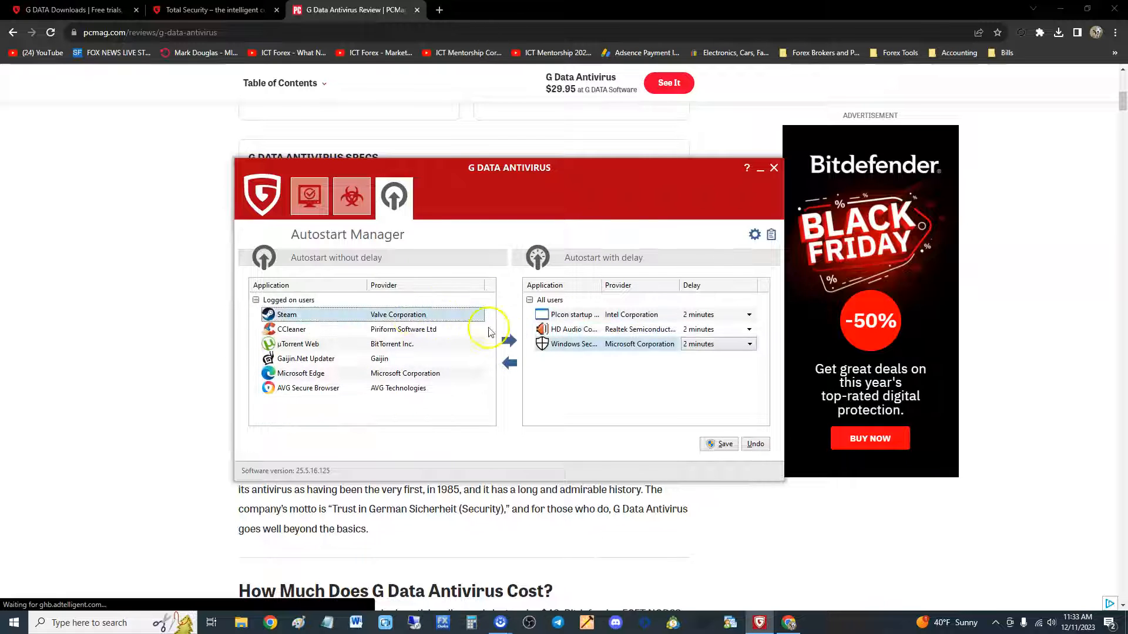
{"action": "left_click", "coordinate": [508, 340]}
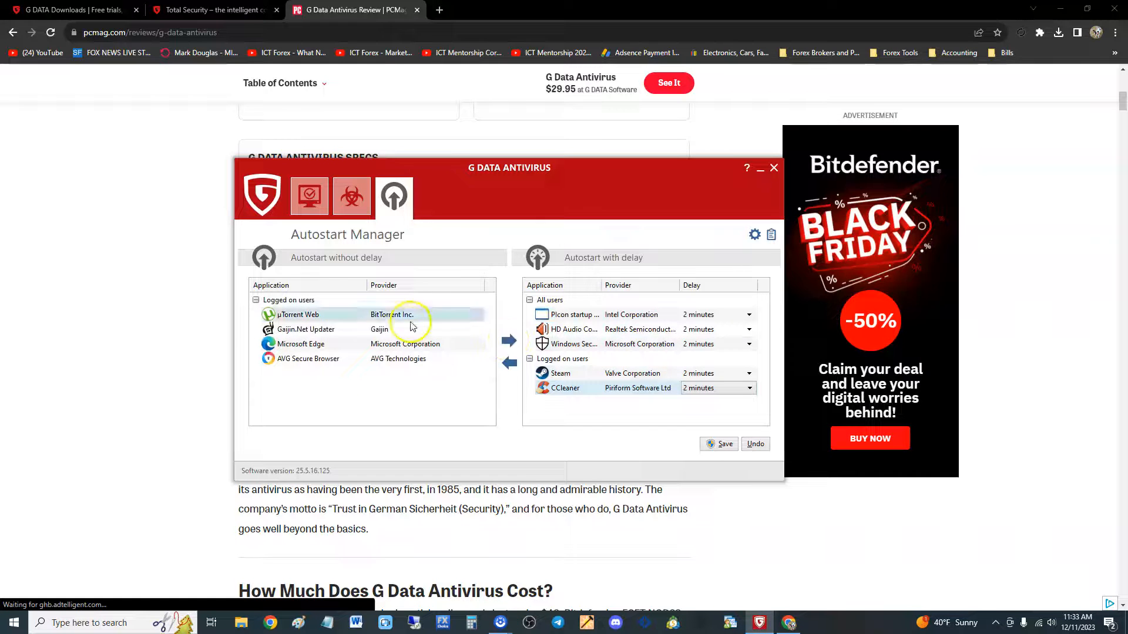
{"action": "left_click", "coordinate": [505, 341]}
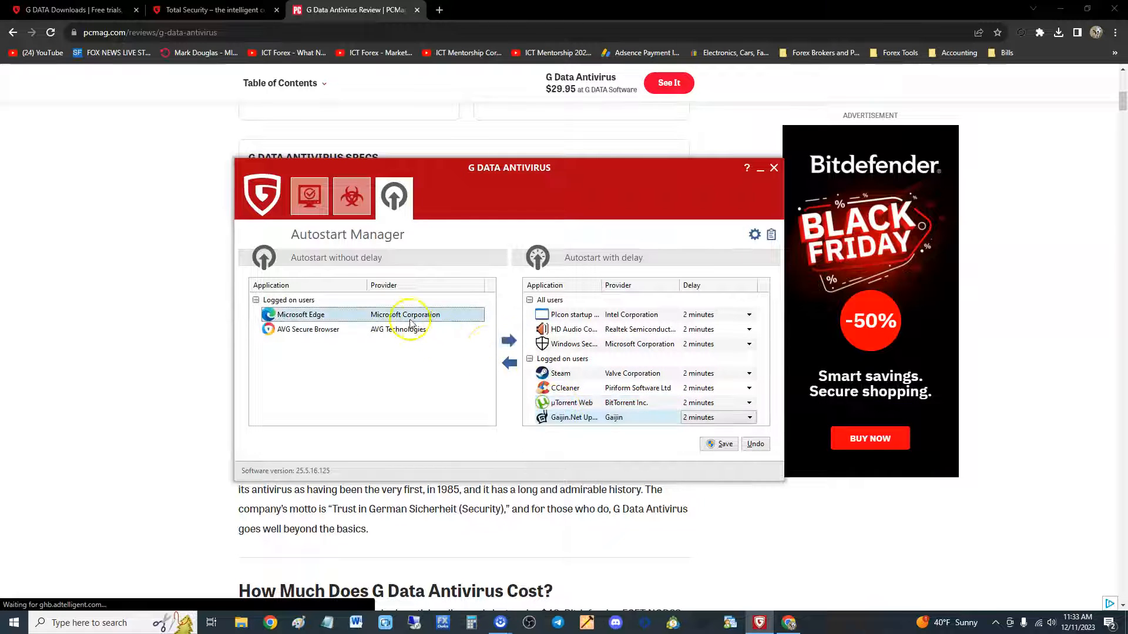
{"action": "left_click", "coordinate": [508, 341]}
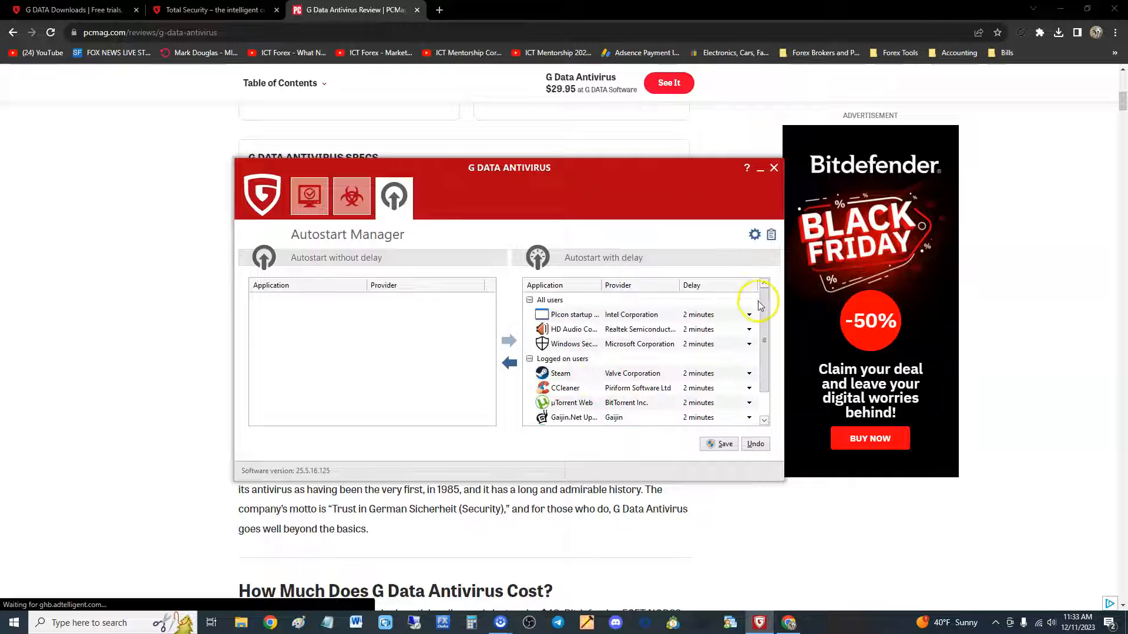
{"action": "scroll", "scroll_direction": "down", "scroll_amount": 3}
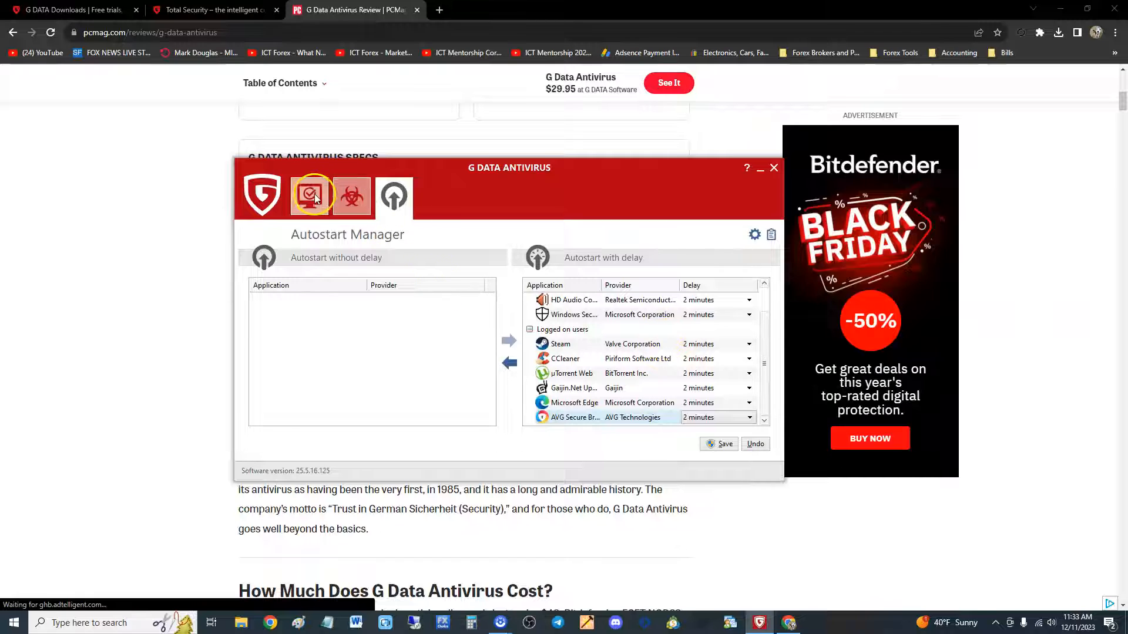
Return to the SecurityCenter overview and start a computer check for viruses
{"action": "left_click", "coordinate": [308, 196]}
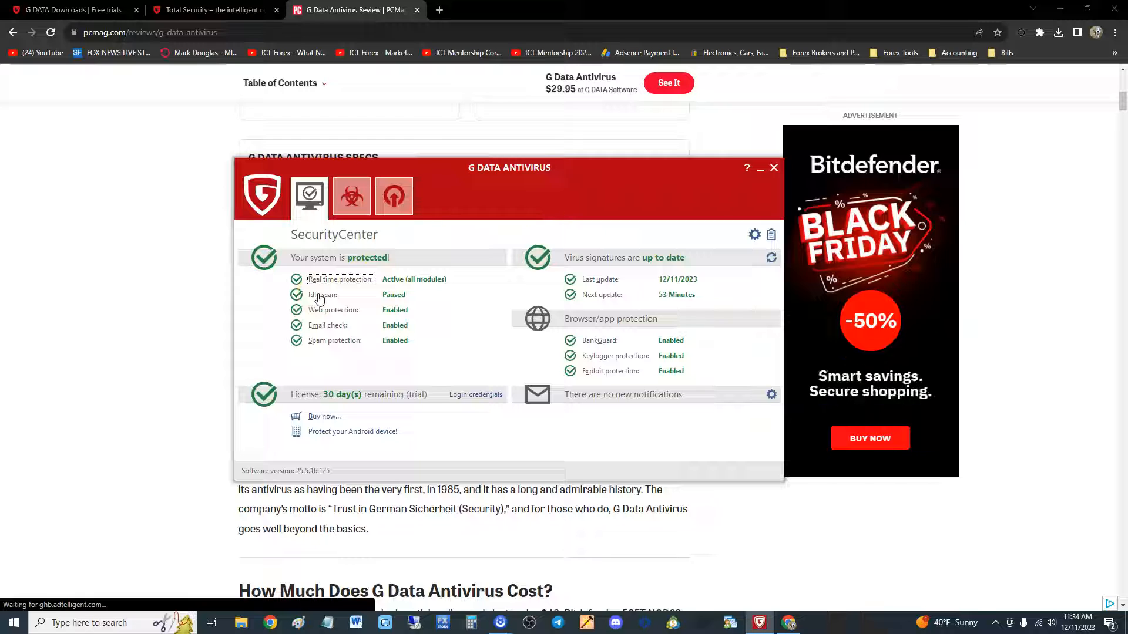
{"action": "mouse_move", "coordinate": [334, 306]}
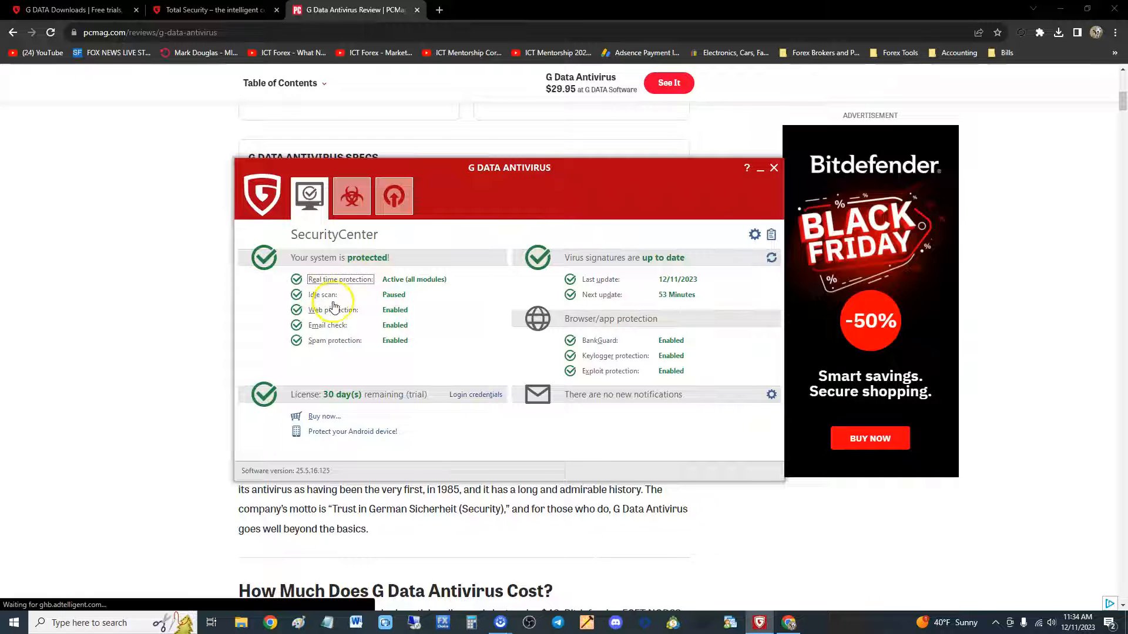
{"action": "left_click", "coordinate": [321, 293]}
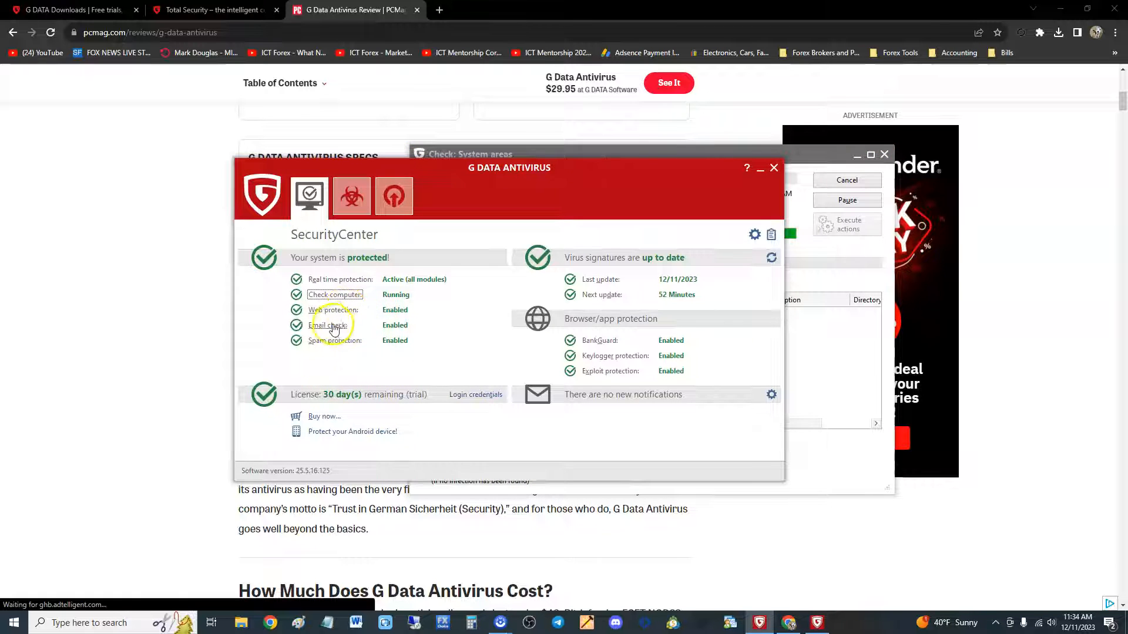
{"action": "mouse_move", "coordinate": [298, 396]}
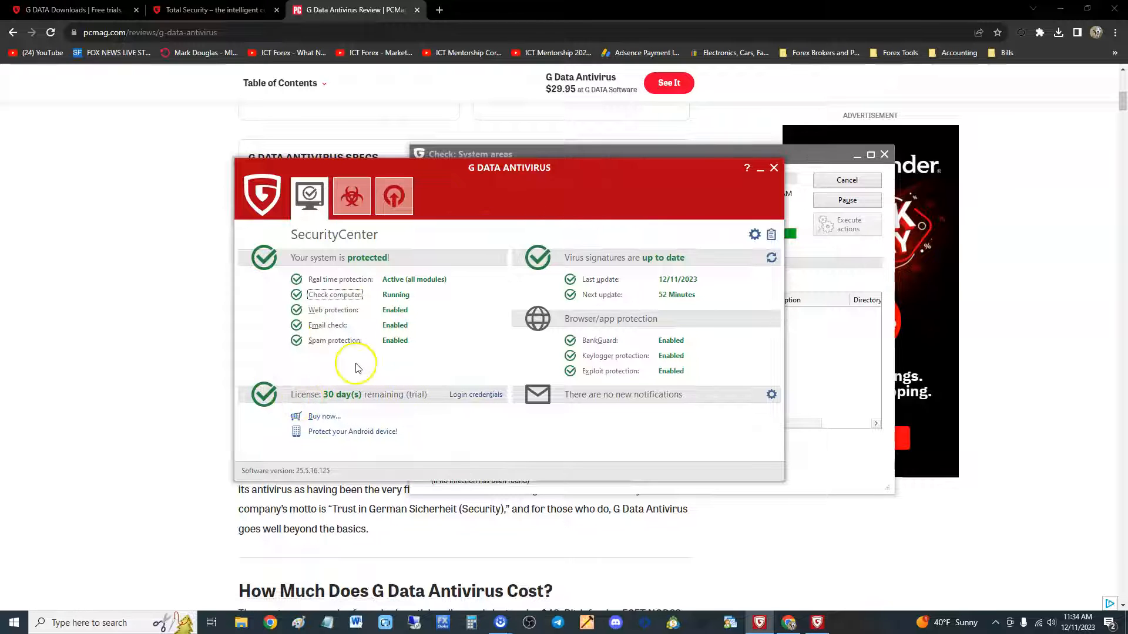
{"action": "mouse_move", "coordinate": [353, 412]}
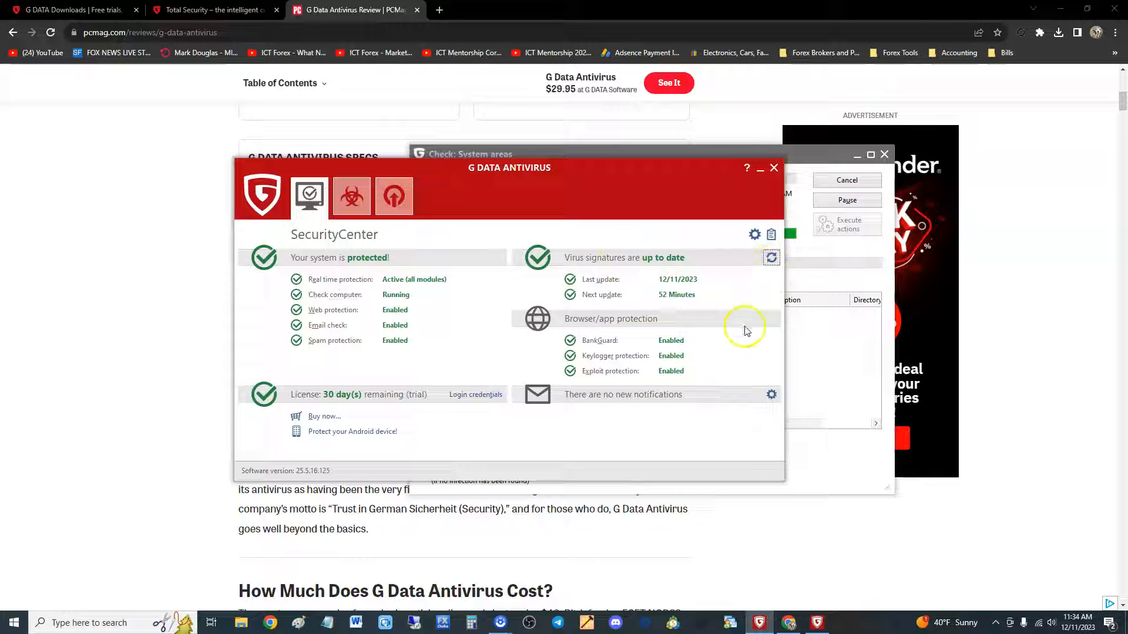
Run a virus signature update from the SecurityCenter status line
{"action": "left_click", "coordinate": [771, 258]}
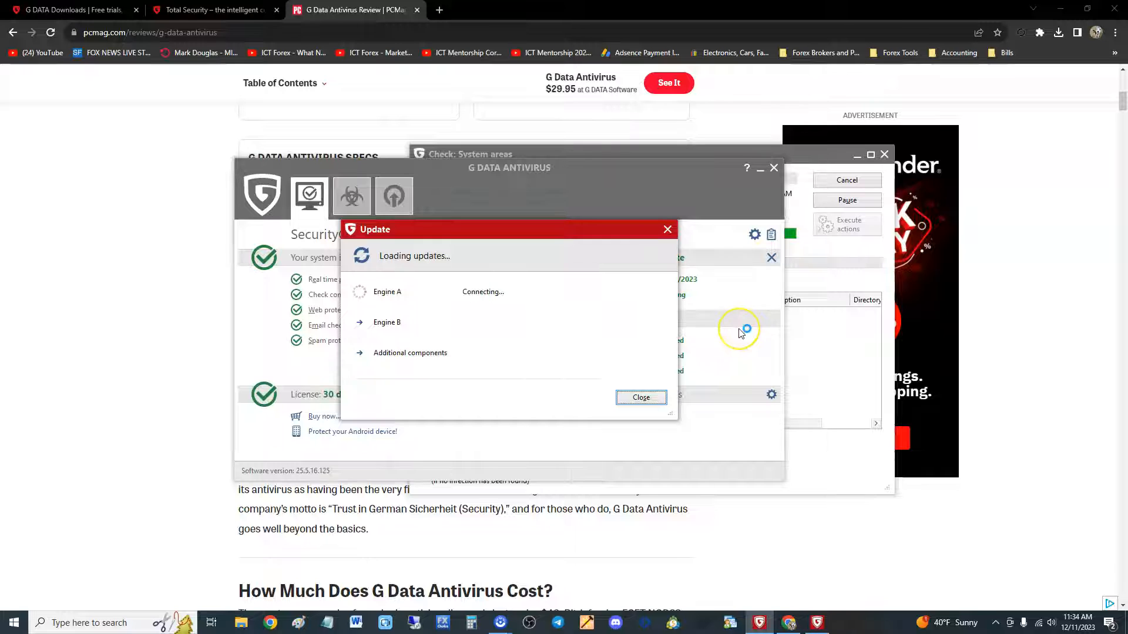
{"action": "mouse_move", "coordinate": [731, 299]}
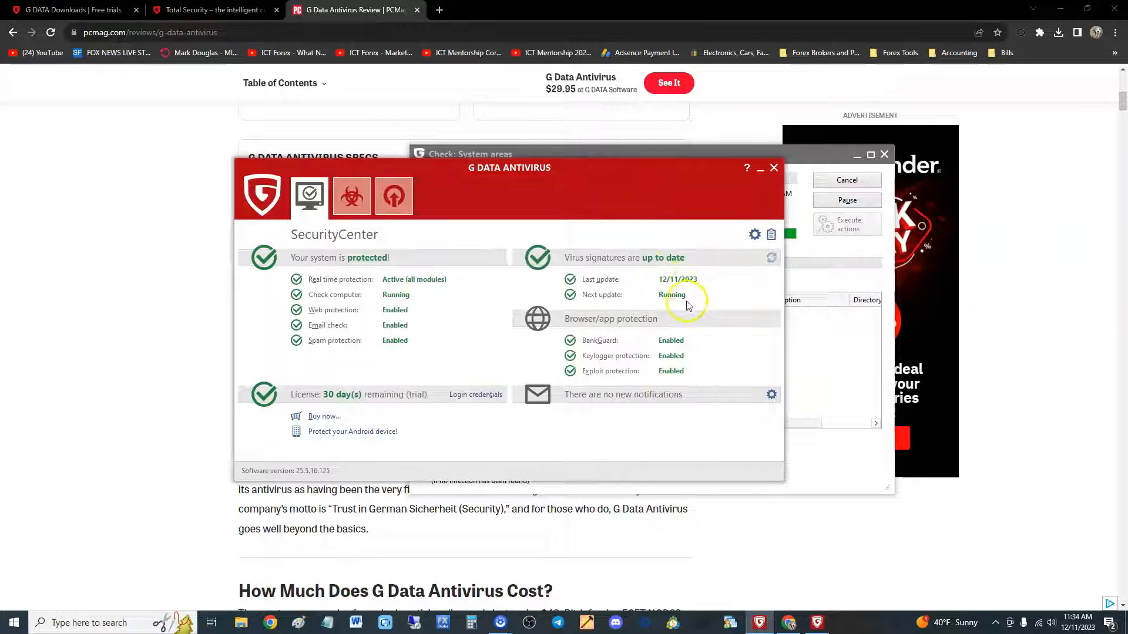
{"action": "mouse_move", "coordinate": [696, 366]}
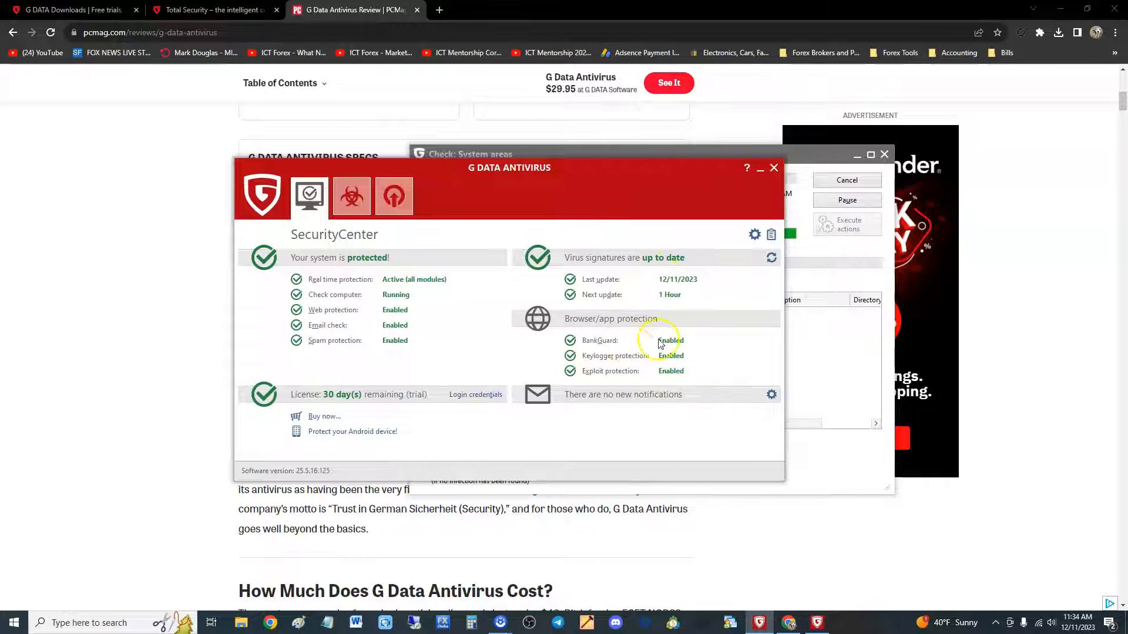
{"action": "mouse_move", "coordinate": [660, 363]}
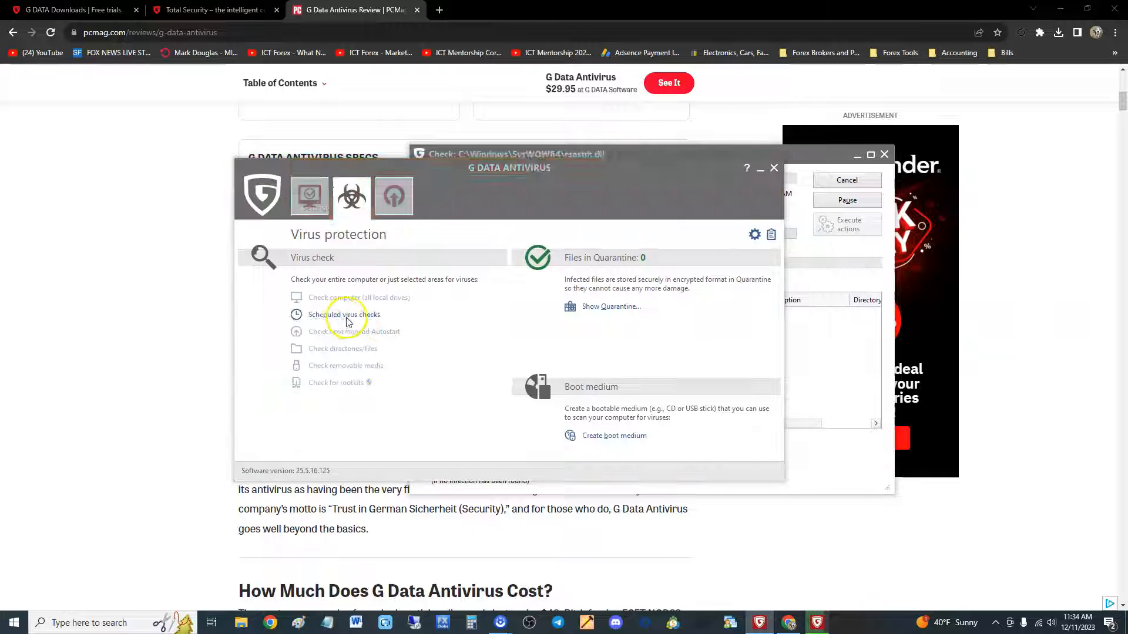
Open the Automatic virus checks settings via Scheduled virus checks
{"action": "left_click", "coordinate": [340, 315]}
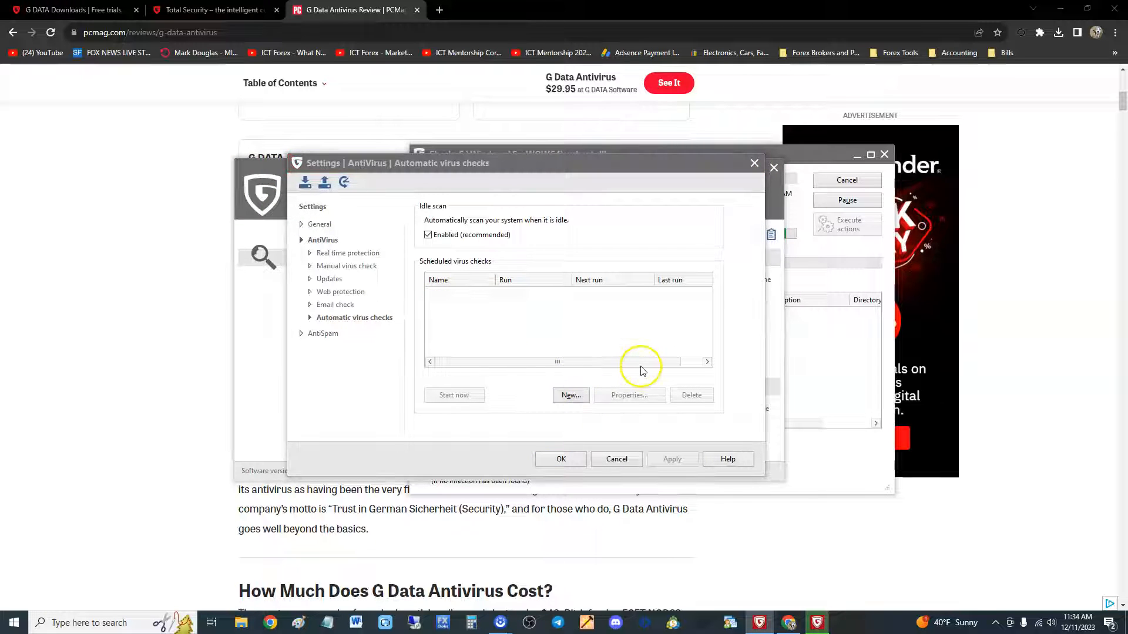
Create a new automatic virus check named 'v dv s' and review its scope and schedule
{"action": "left_click", "coordinate": [571, 395]}
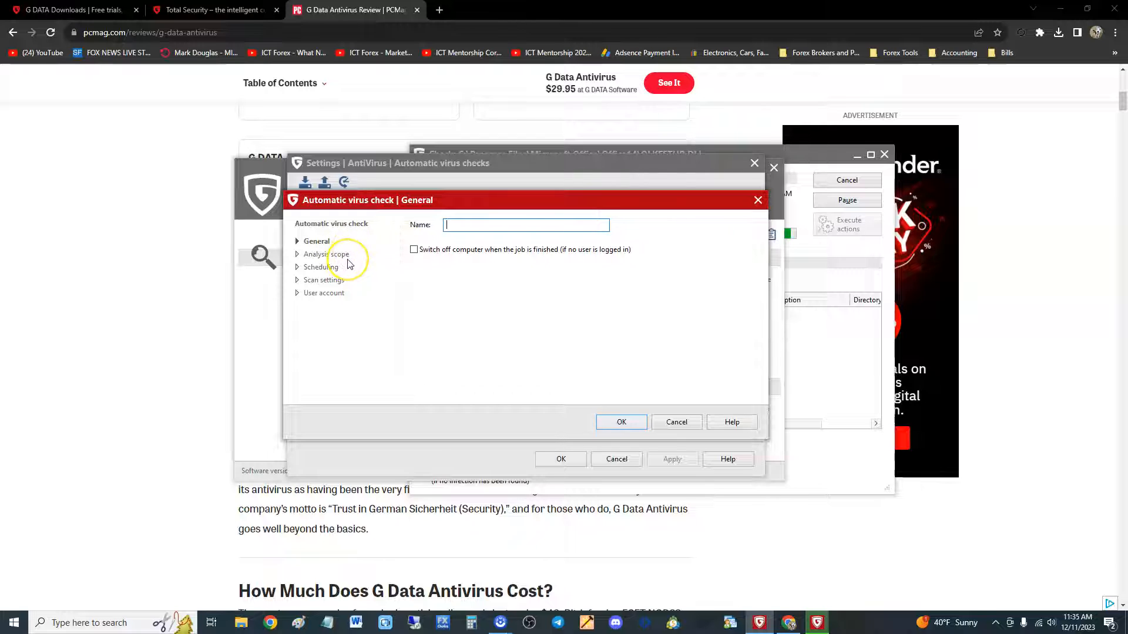
{"action": "type", "text": "v dv s"}
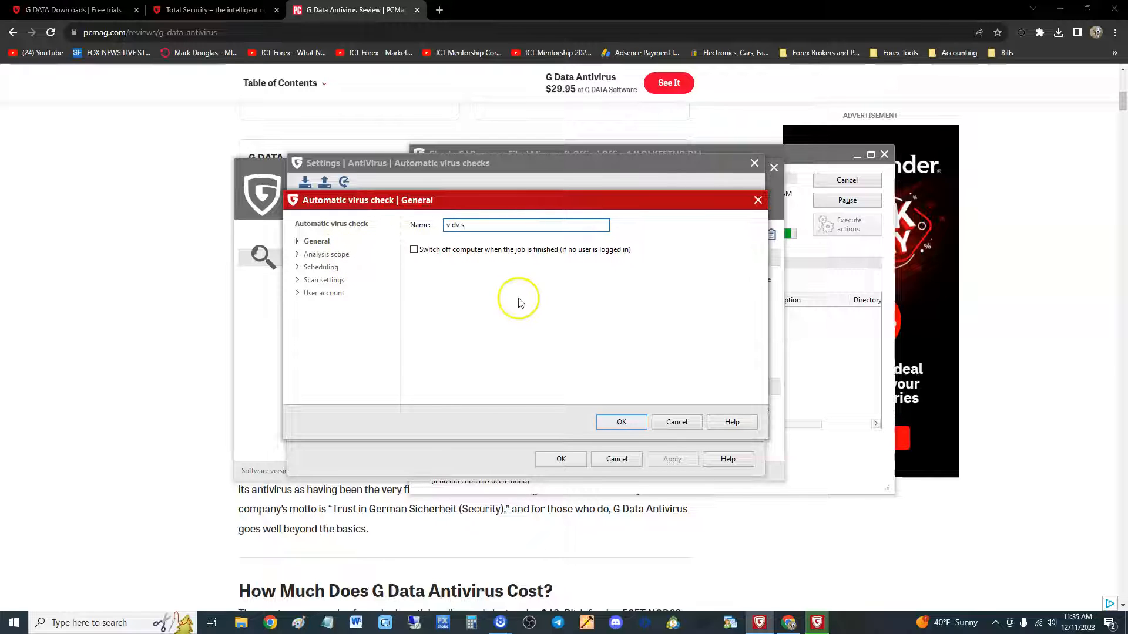
{"action": "left_click", "coordinate": [325, 254]}
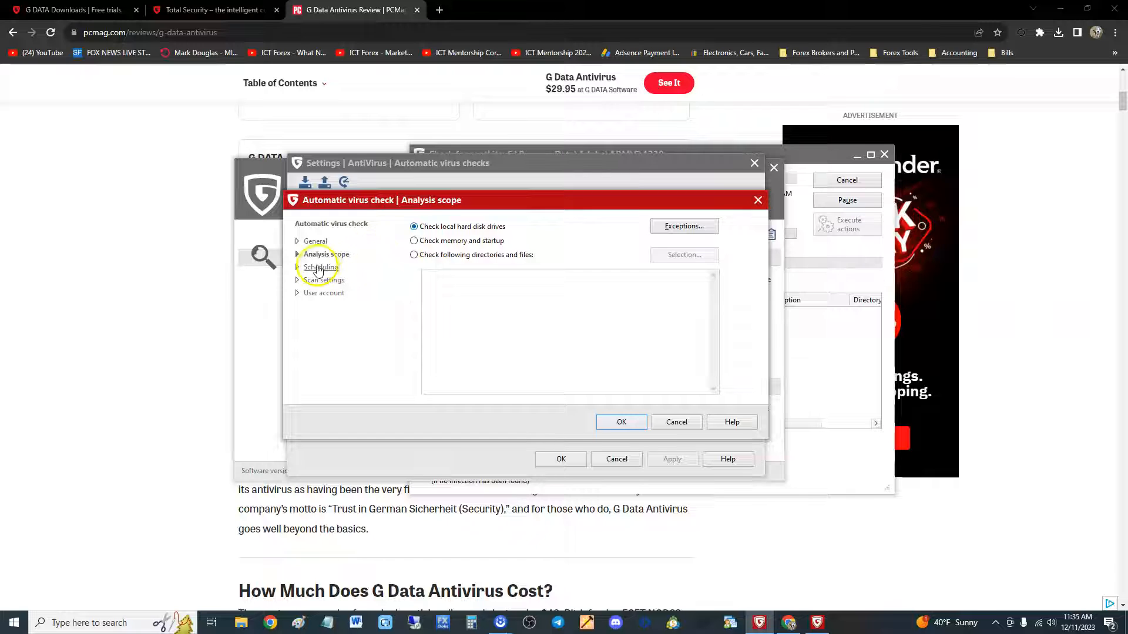
{"action": "left_click", "coordinate": [320, 268]}
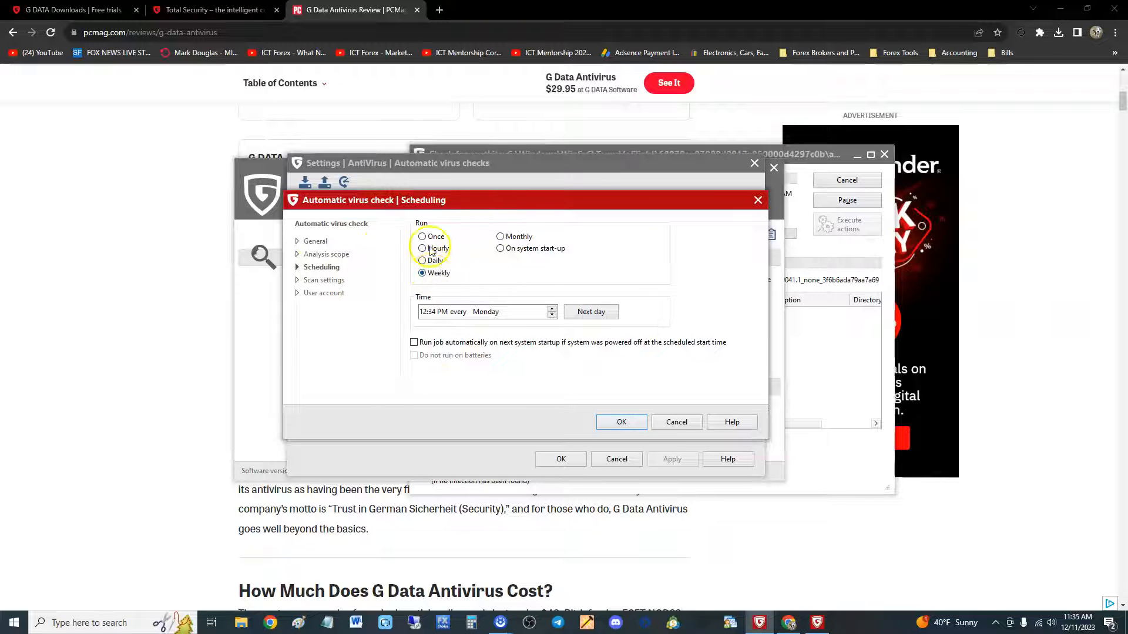
Try Once and Hourly run options, then set the check to run Weekly on Monday
{"action": "left_click", "coordinate": [421, 236]}
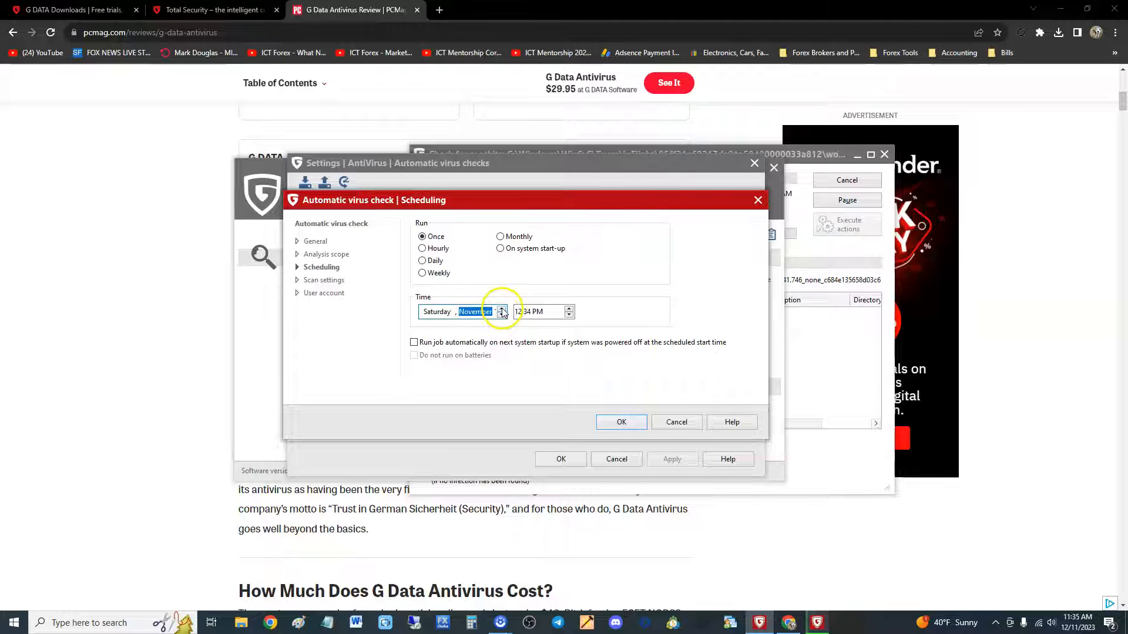
{"action": "left_click", "coordinate": [501, 315]}
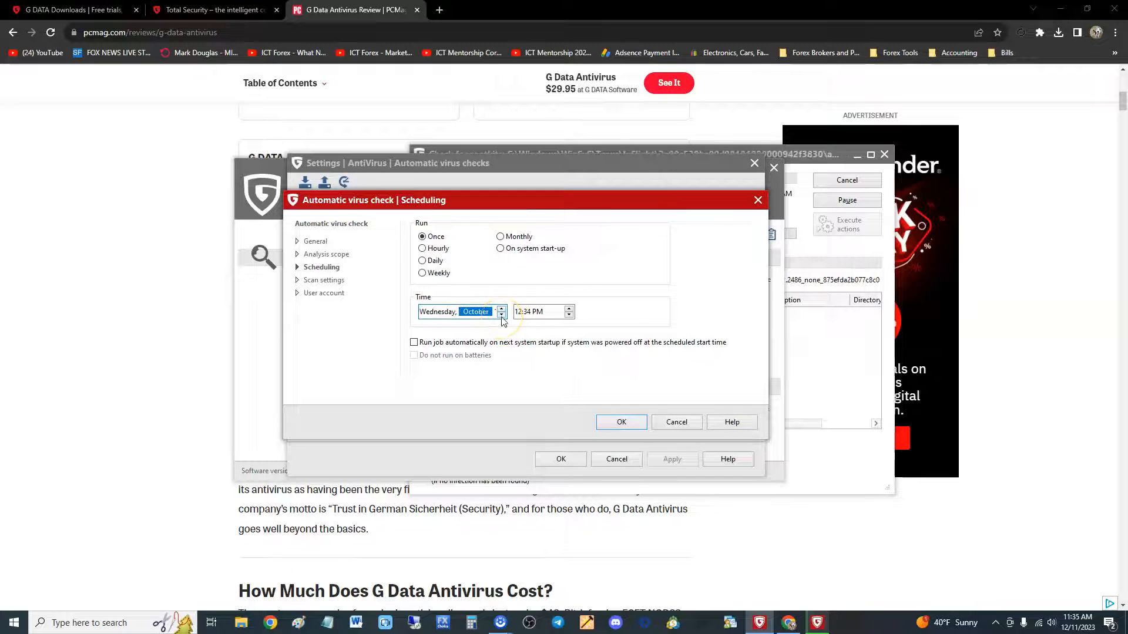
{"action": "left_click", "coordinate": [501, 308]}
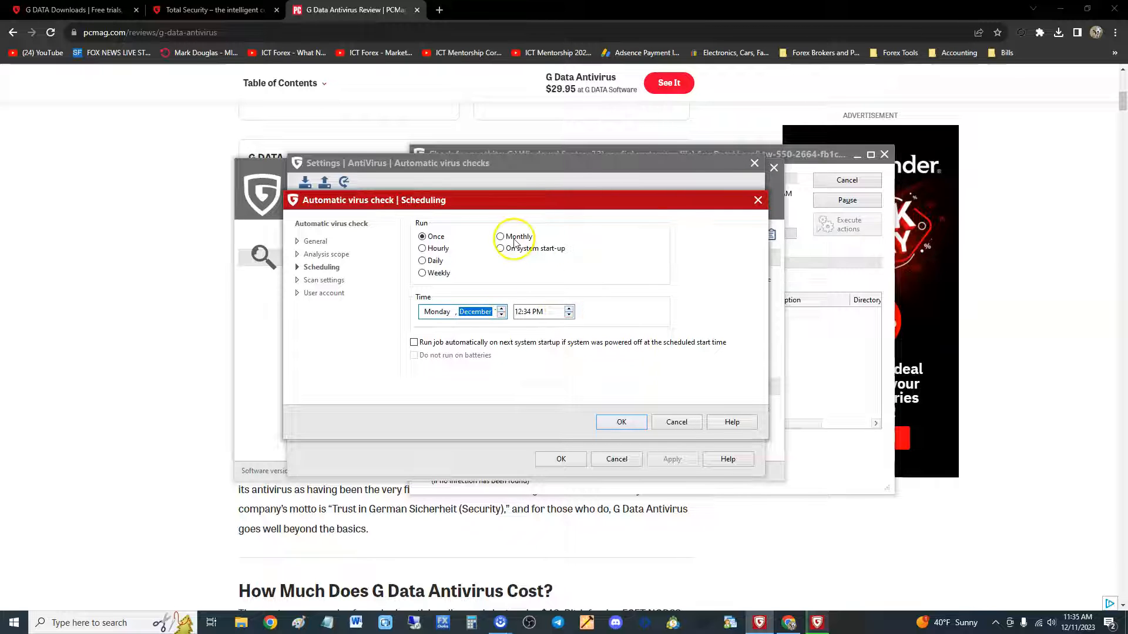
{"action": "left_click", "coordinate": [422, 249]}
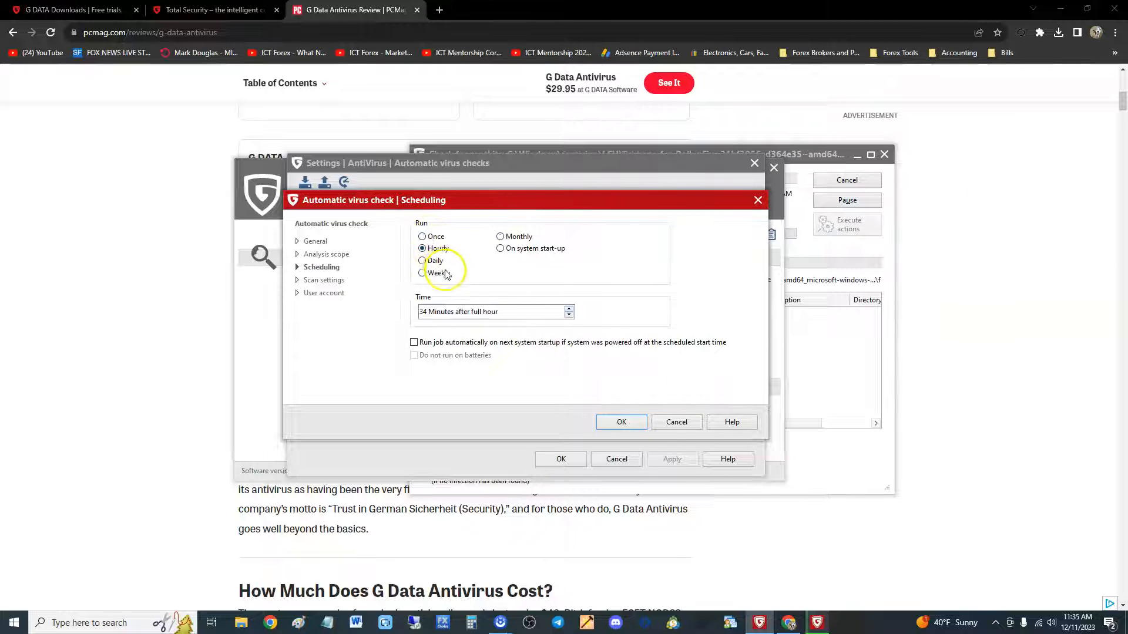
{"action": "left_click", "coordinate": [422, 273]}
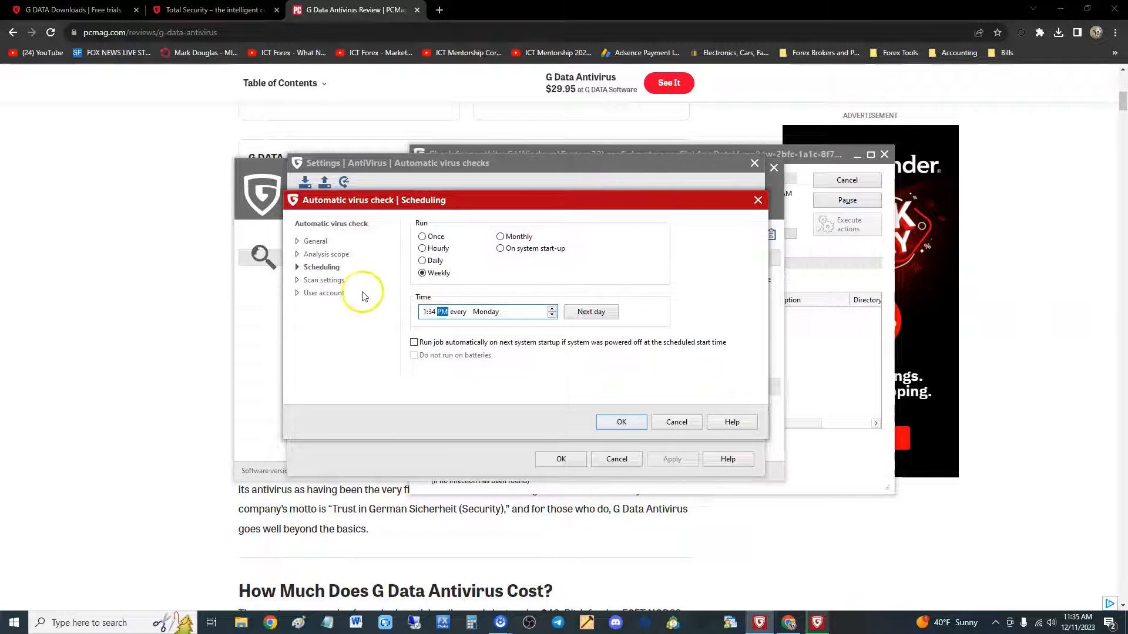
Set the new check to move infected files and infected archives to quarantine, confirming with Yes
{"action": "left_click", "coordinate": [325, 280]}
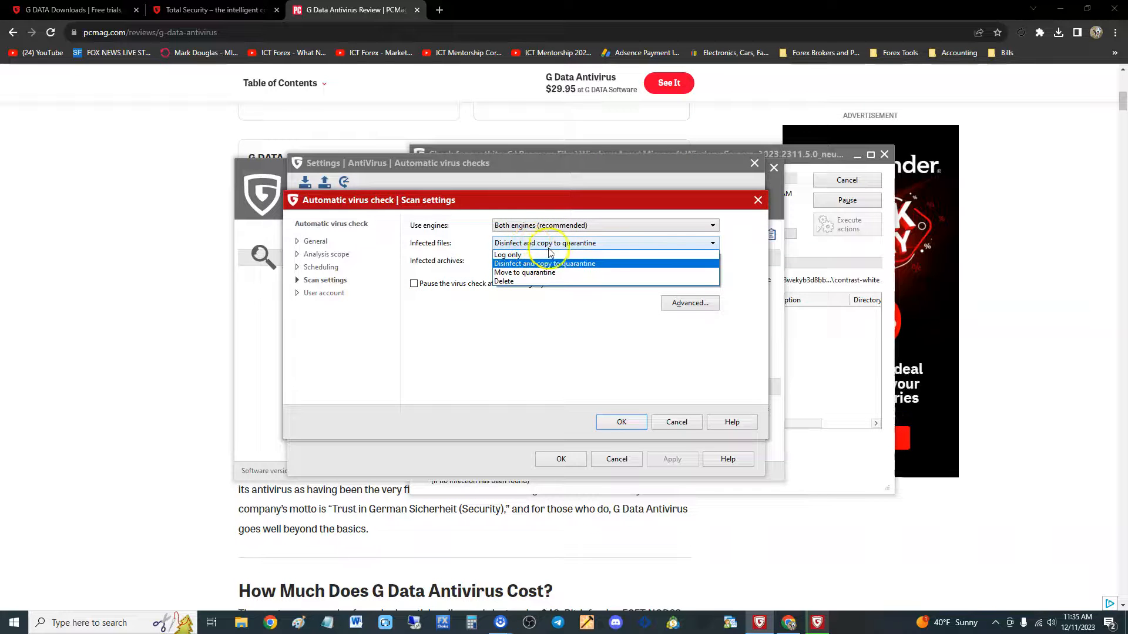
{"action": "mouse_move", "coordinate": [543, 272]}
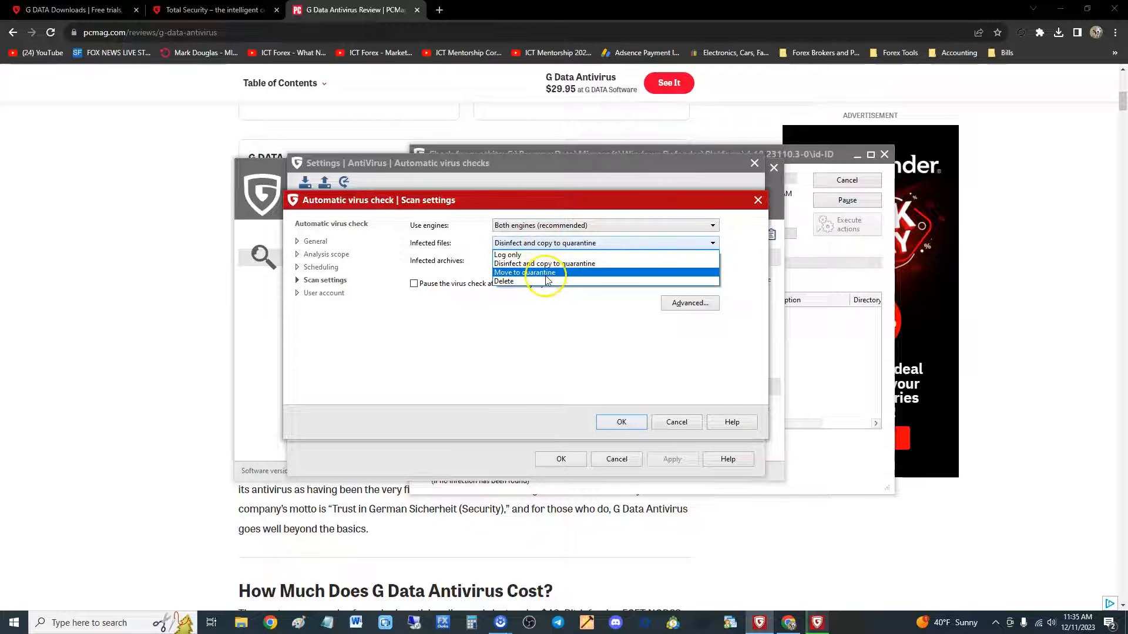
{"action": "left_click", "coordinate": [545, 263]}
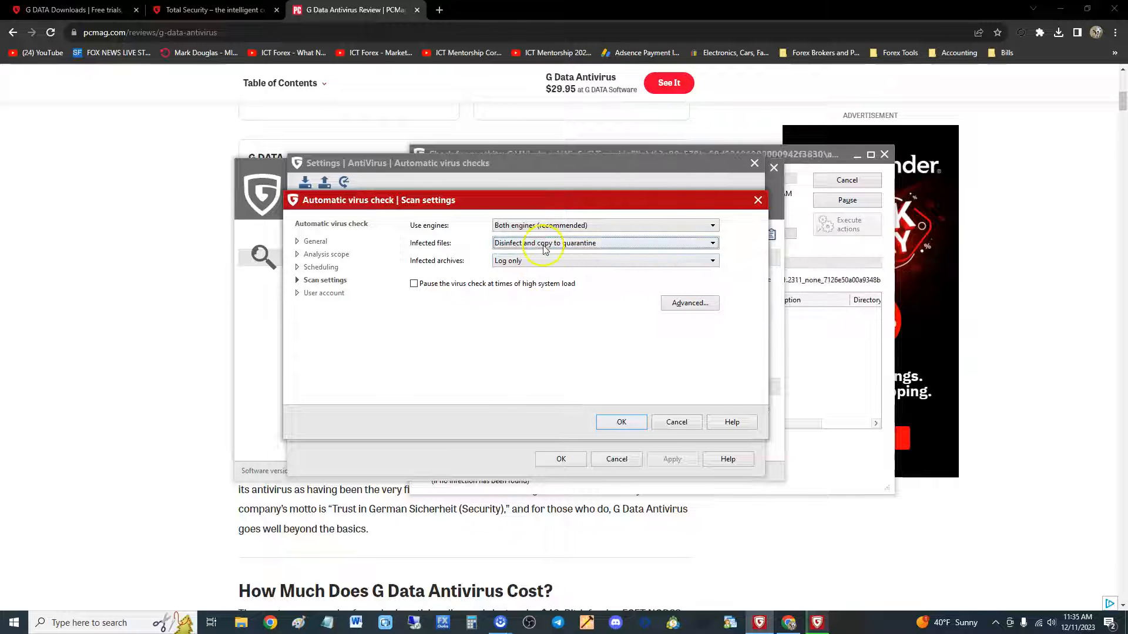
{"action": "left_click", "coordinate": [605, 241]}
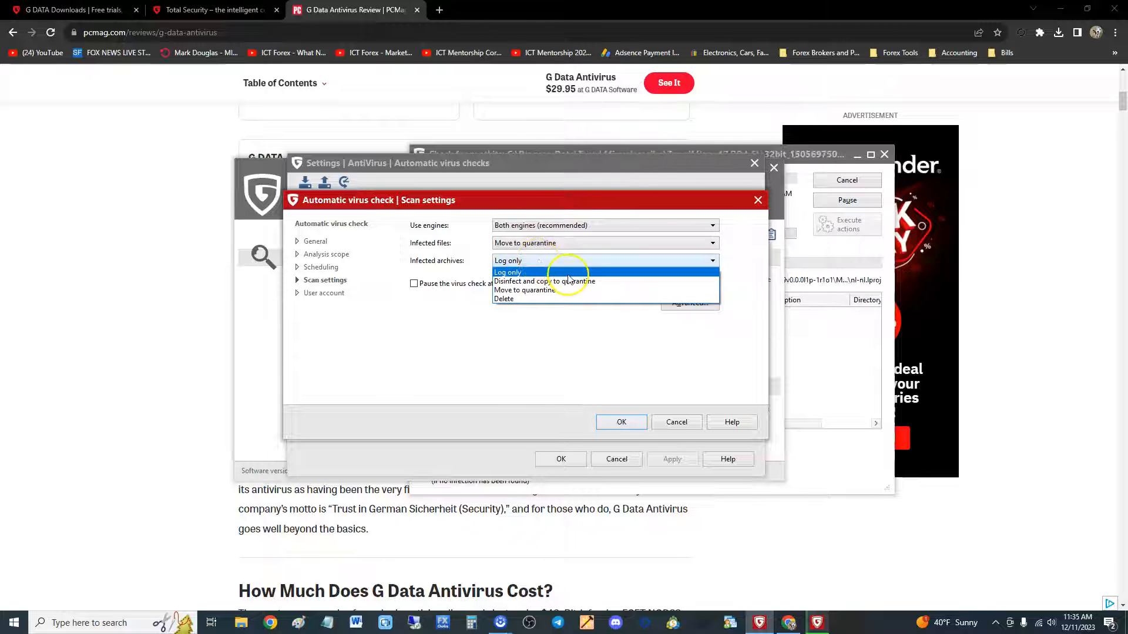
{"action": "mouse_move", "coordinate": [536, 281]}
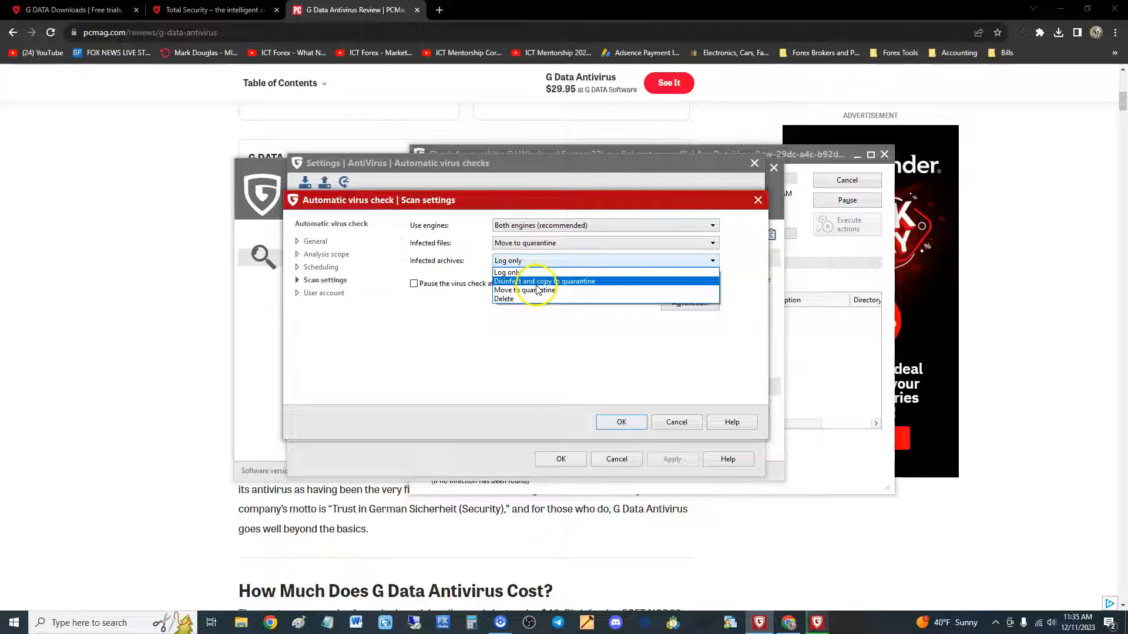
{"action": "left_click", "coordinate": [518, 289]}
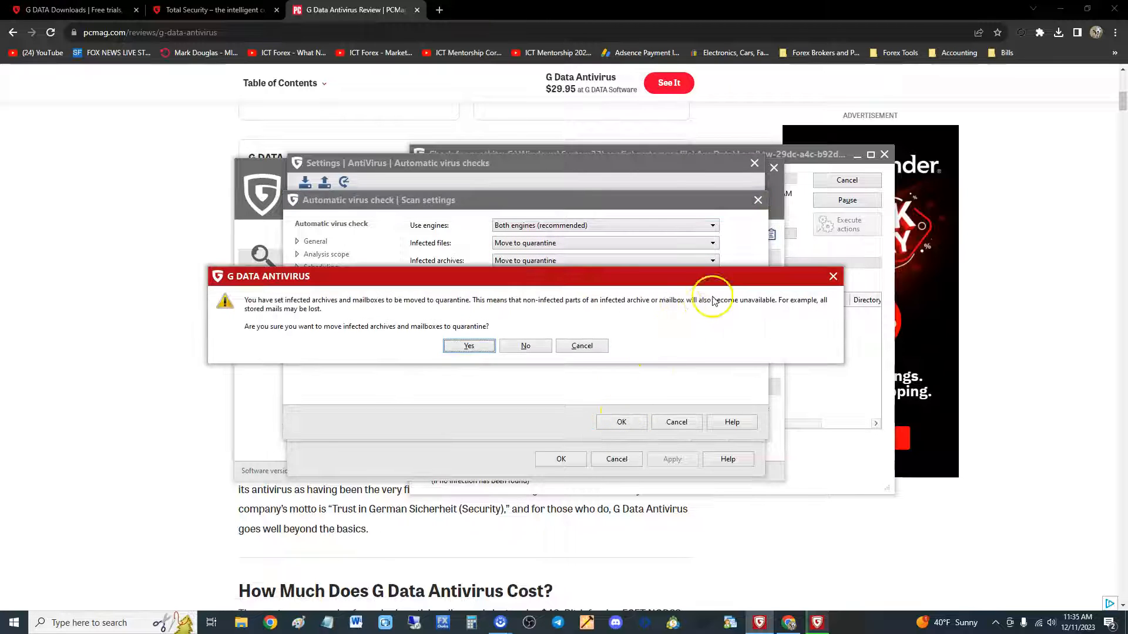
{"action": "left_click", "coordinate": [467, 345]}
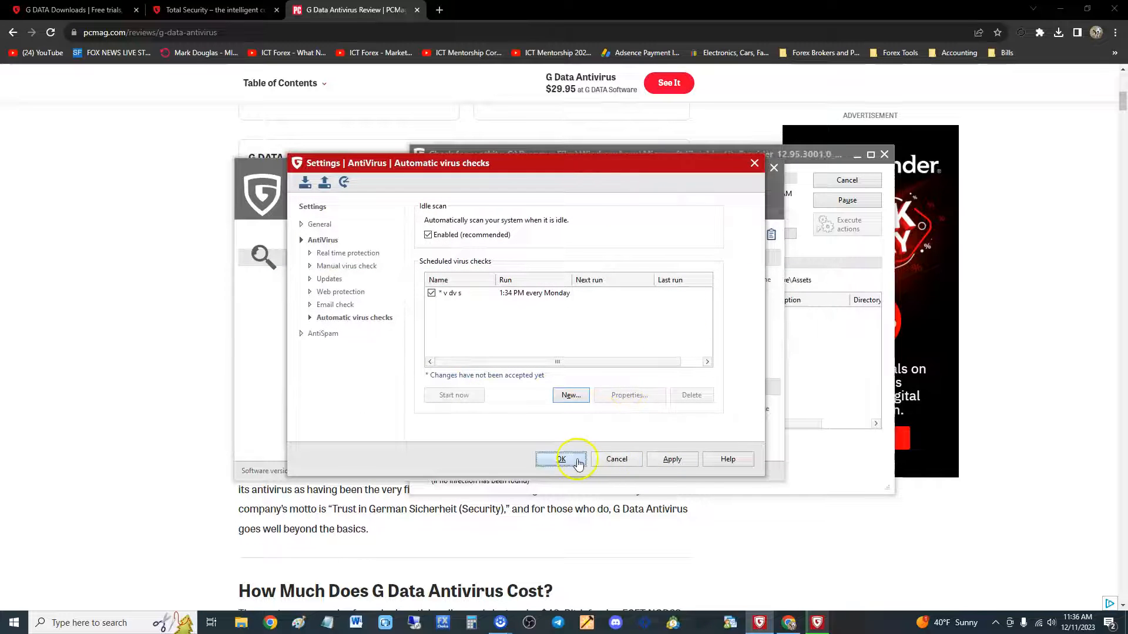
Save the scan settings with OK, then view the empty Quarantine list and close it
{"action": "left_click", "coordinate": [562, 459]}
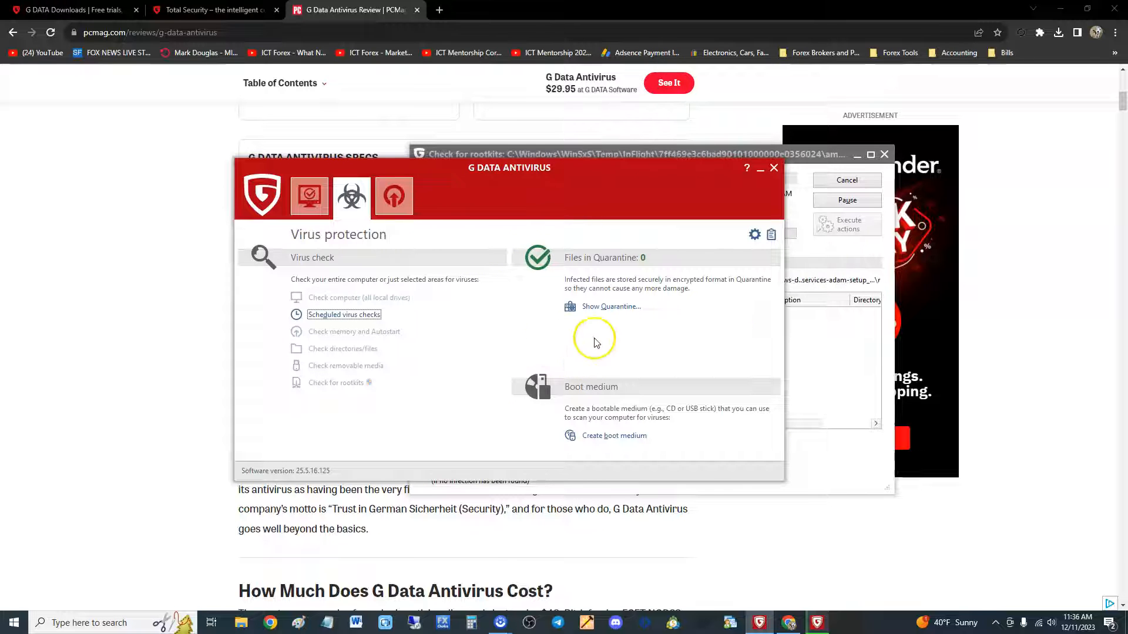
{"action": "left_click", "coordinate": [610, 306]}
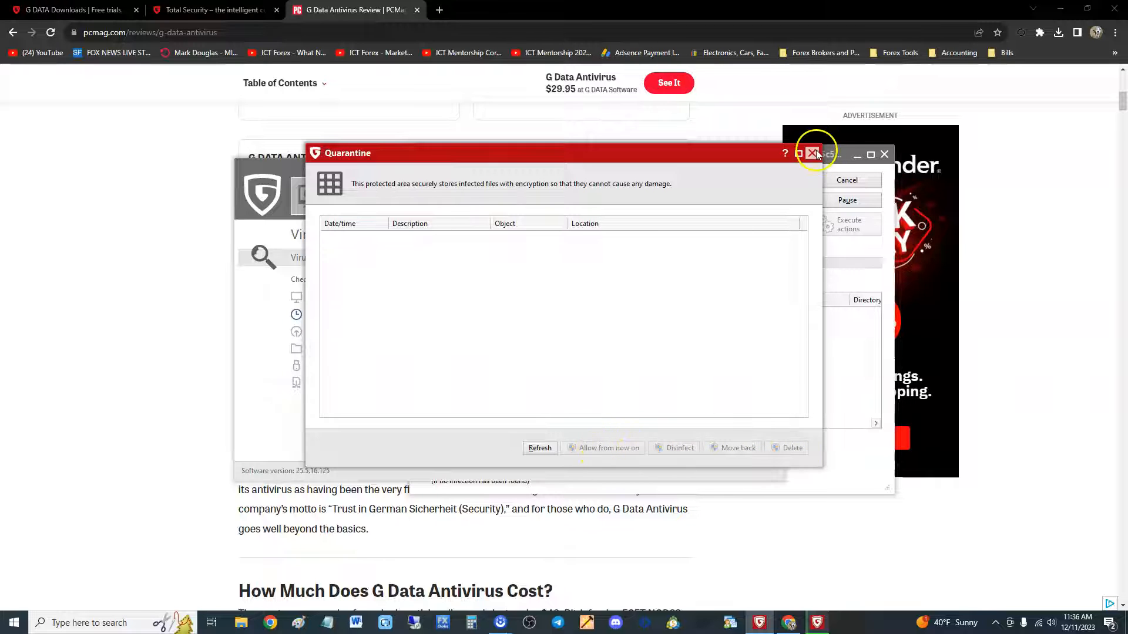
{"action": "left_click", "coordinate": [813, 153]}
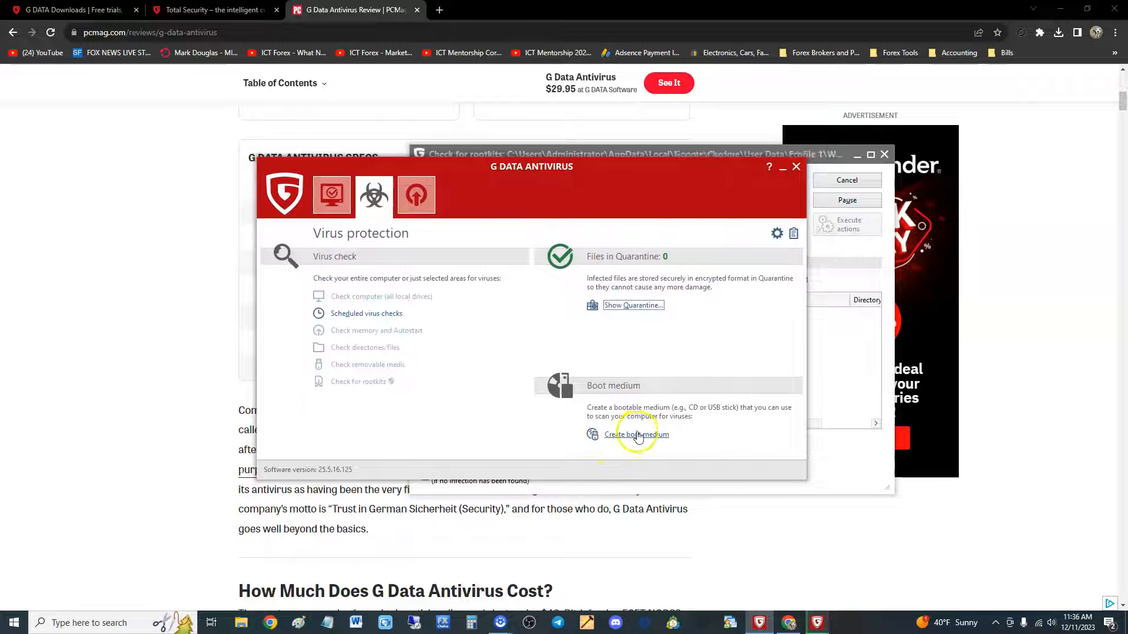
Start the Boot medium wizard, view its welcome page, then cancel back to Virus protection
{"action": "left_click", "coordinate": [635, 434]}
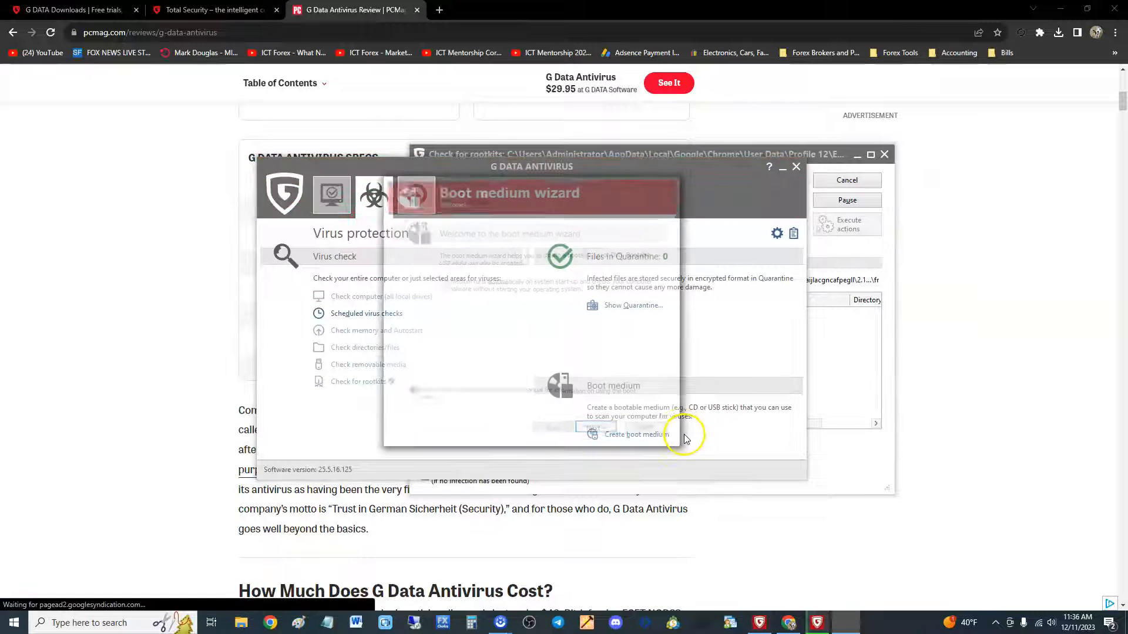
{"action": "left_click", "coordinate": [629, 435]}
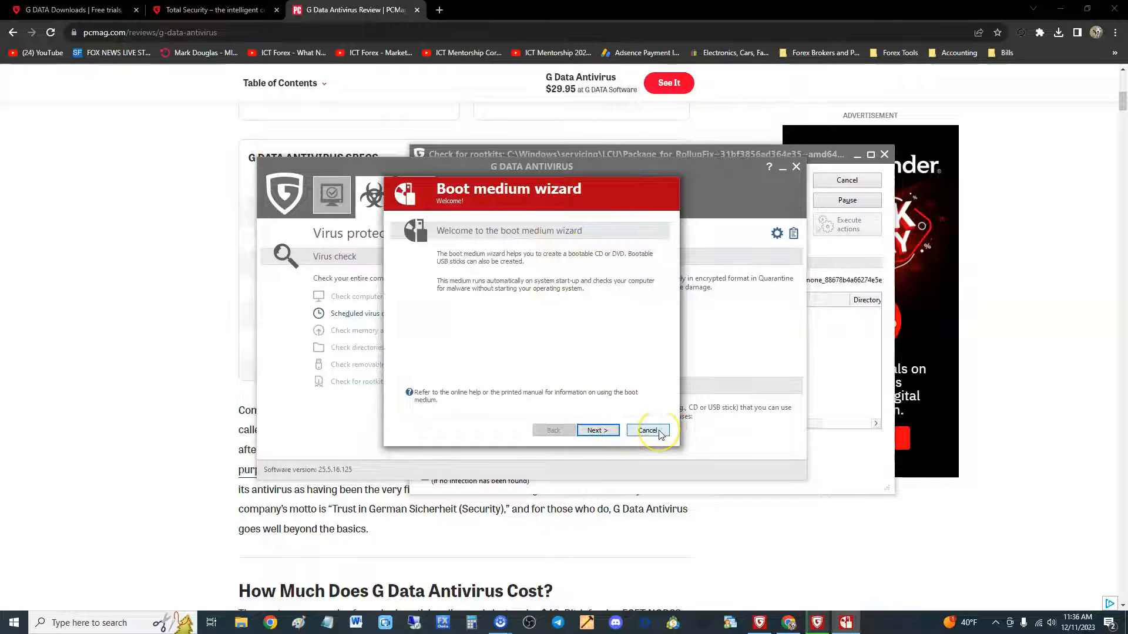
{"action": "left_click", "coordinate": [648, 430]}
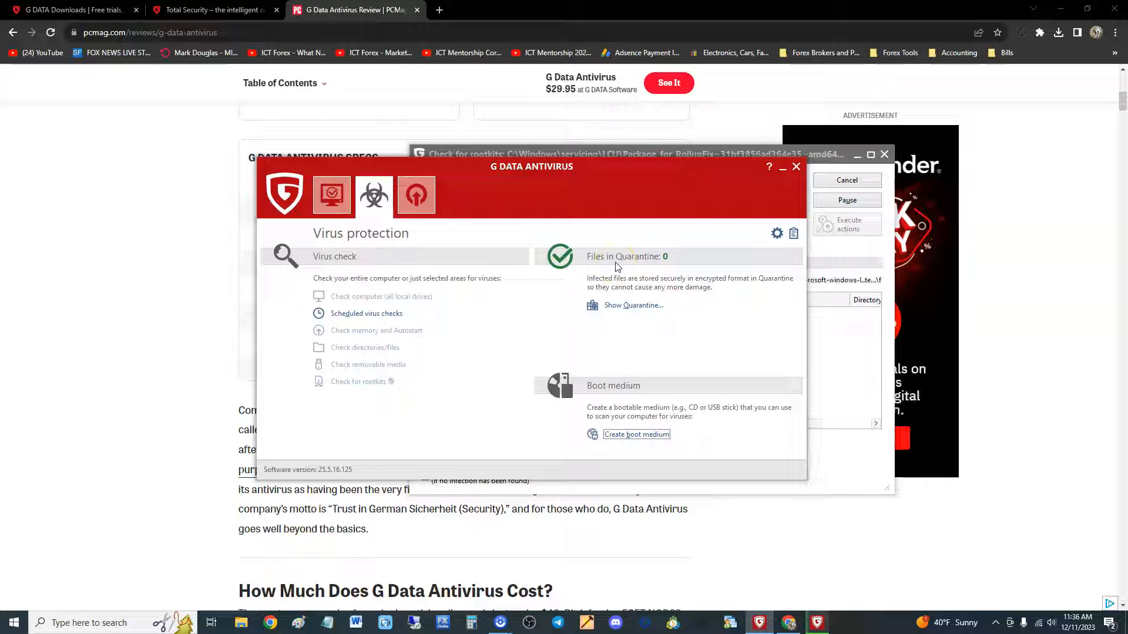
{"action": "left_click", "coordinate": [331, 194]}
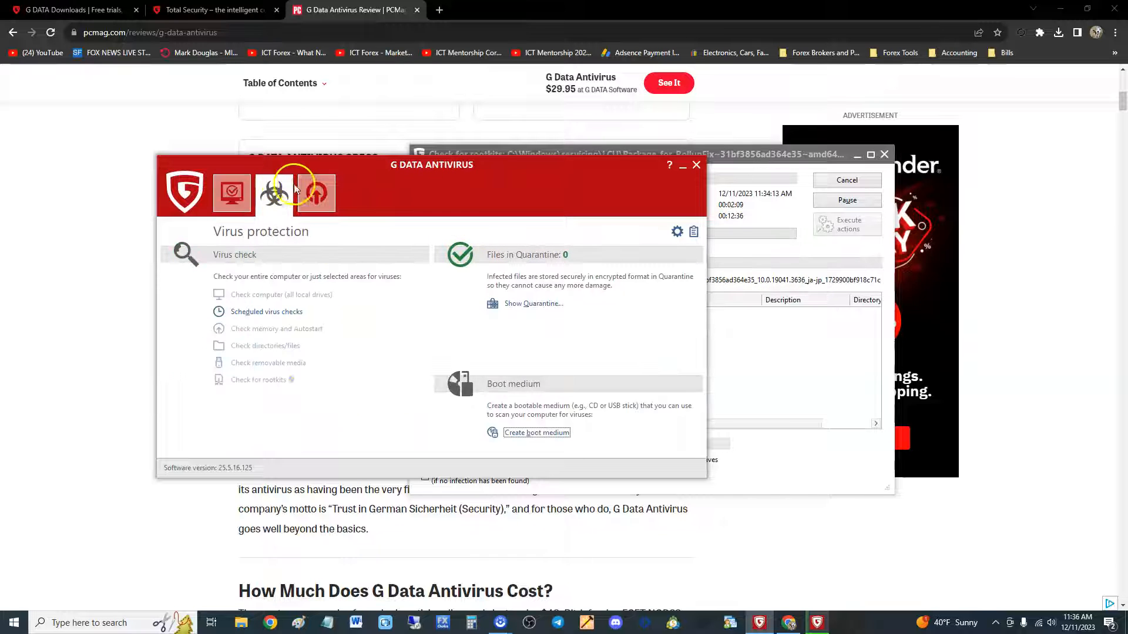
Bring up PCMag's Aggregate Lab Results table at the G Data row: 2 labs, score 9.3
{"action": "left_click", "coordinate": [696, 164]}
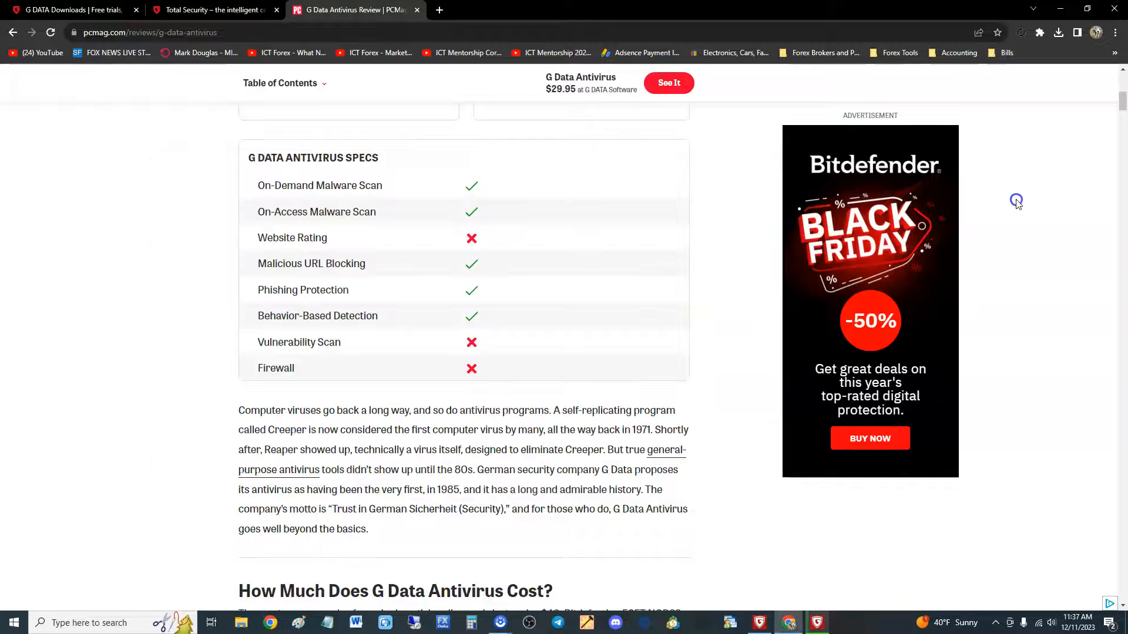
{"action": "scroll", "scroll_direction": "down", "scroll_amount": 3}
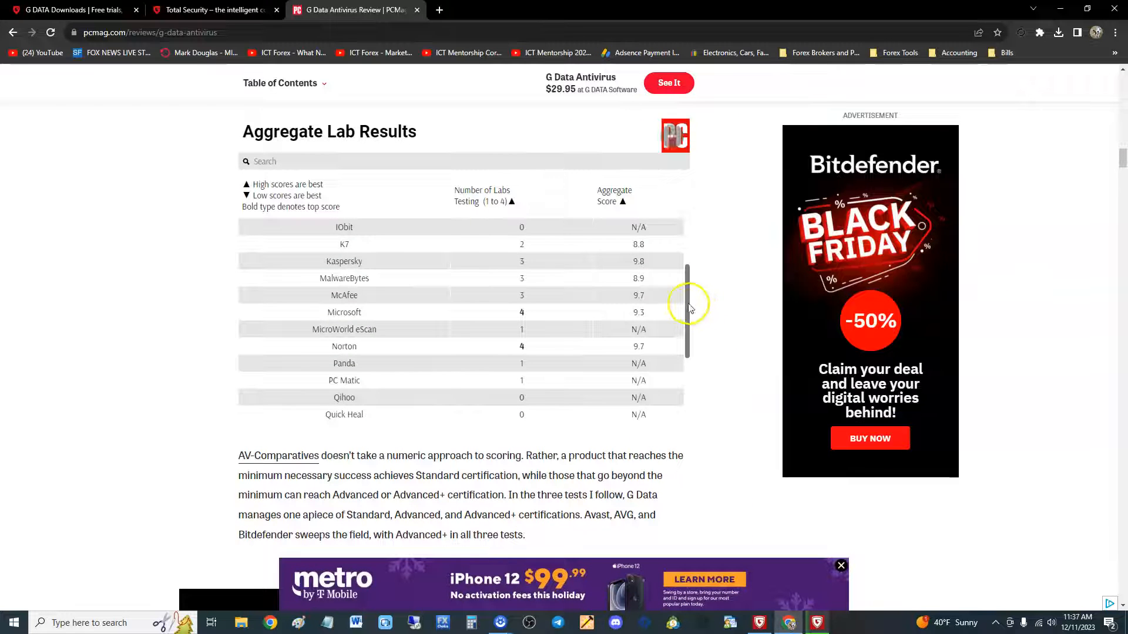
{"action": "left_click_drag", "start_coordinate": [687, 295], "coordinate": [677, 262]}
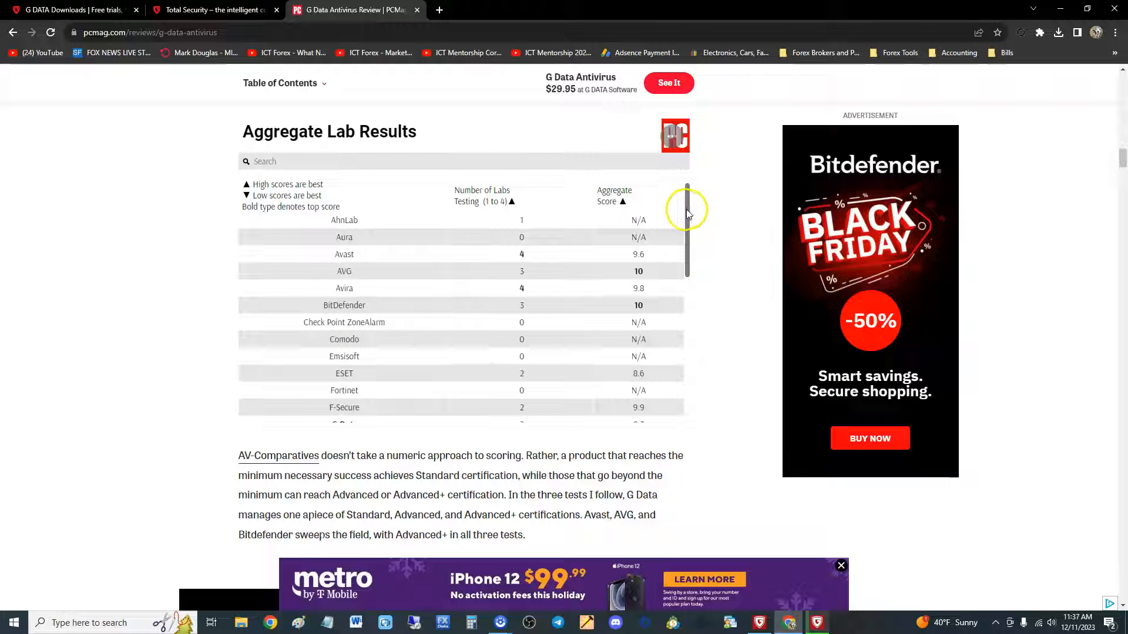
{"action": "left_click_drag", "start_coordinate": [686, 209], "coordinate": [686, 309]}
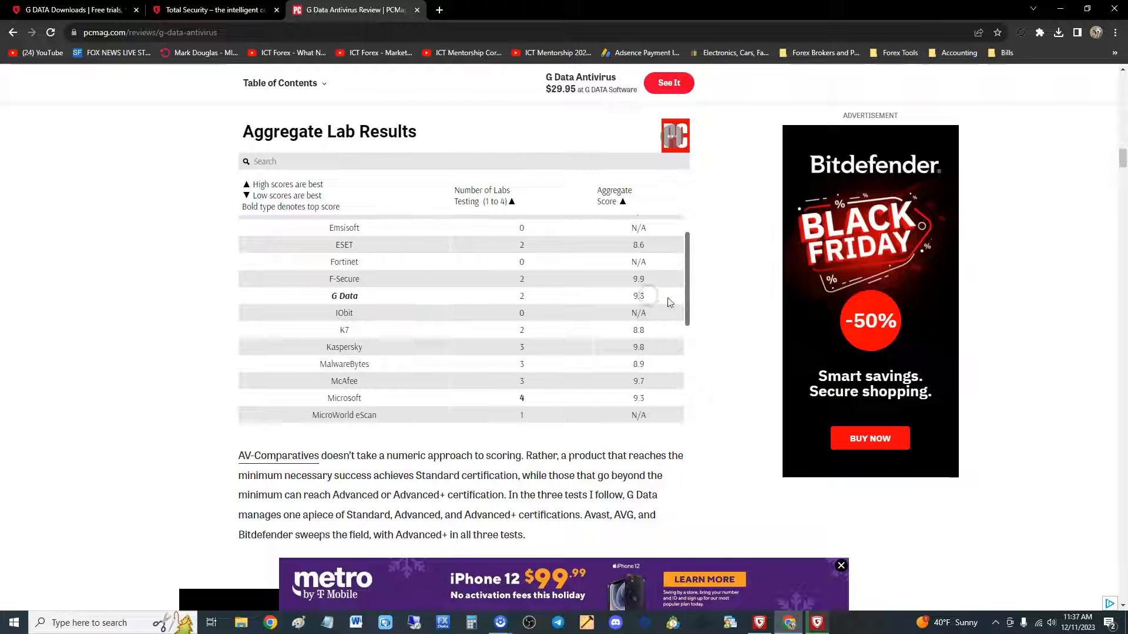
{"action": "scroll", "scroll_direction": "down", "scroll_amount": 3}
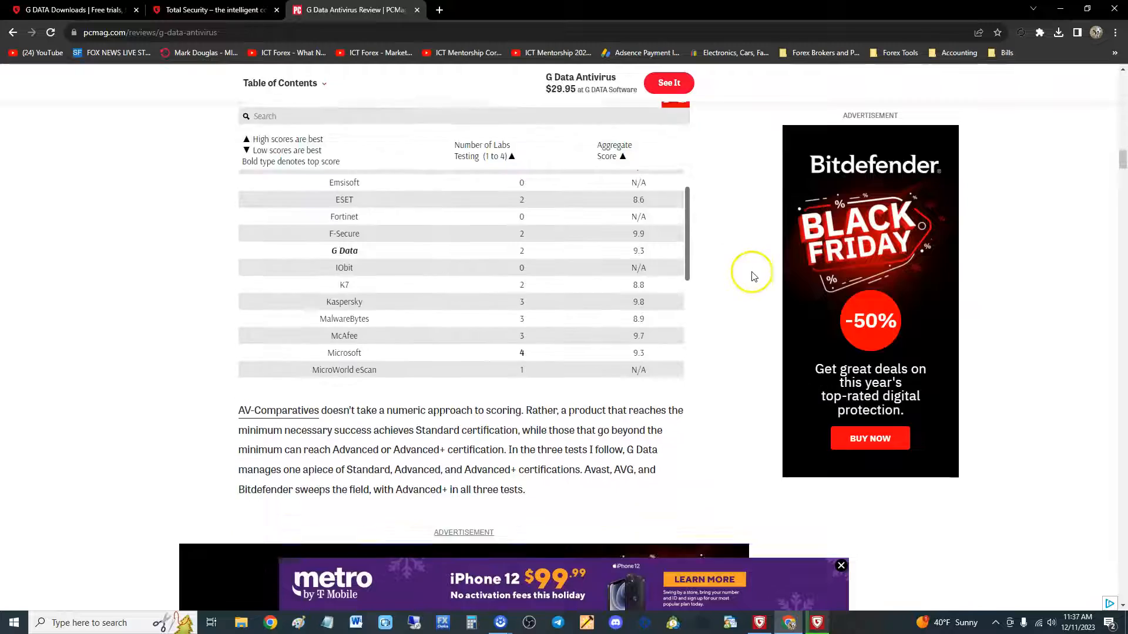
Reach the Malware Protection Tests table and highlight G Data's 99% score
{"action": "scroll", "scroll_direction": "down", "scroll_amount": 3}
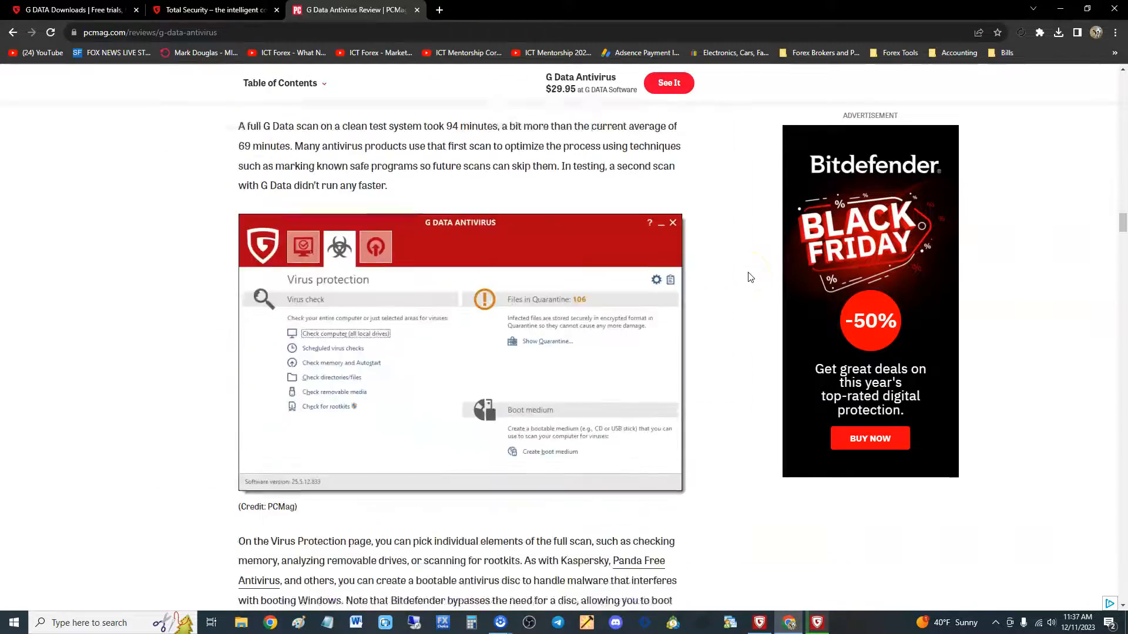
{"action": "scroll", "scroll_direction": "down", "scroll_amount": 3}
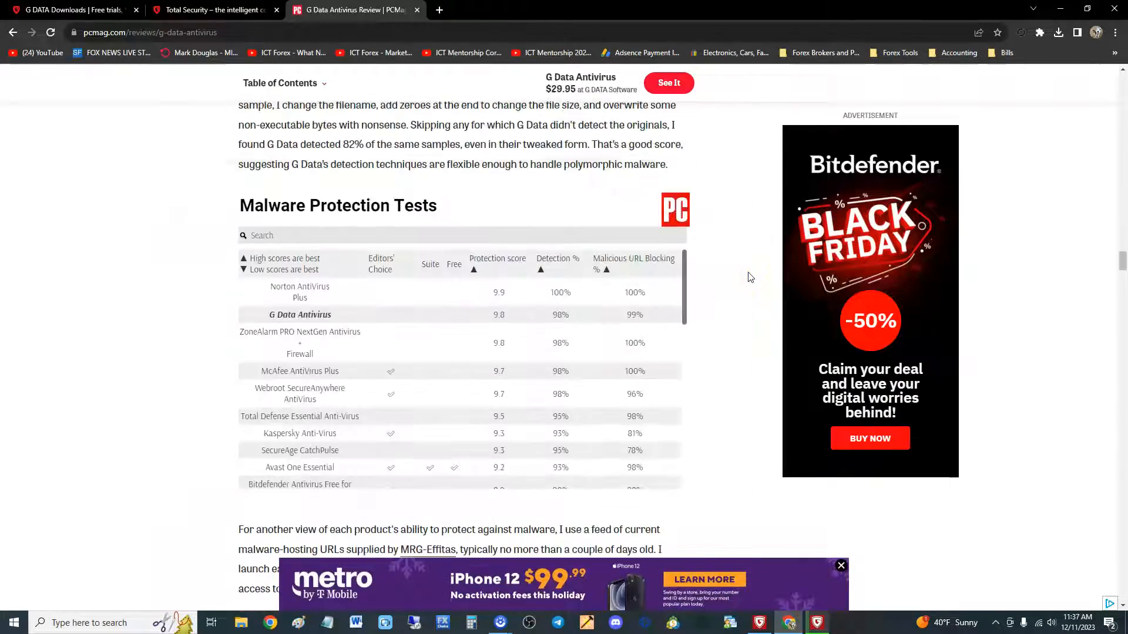
{"action": "scroll", "scroll_direction": "down", "scroll_amount": 3}
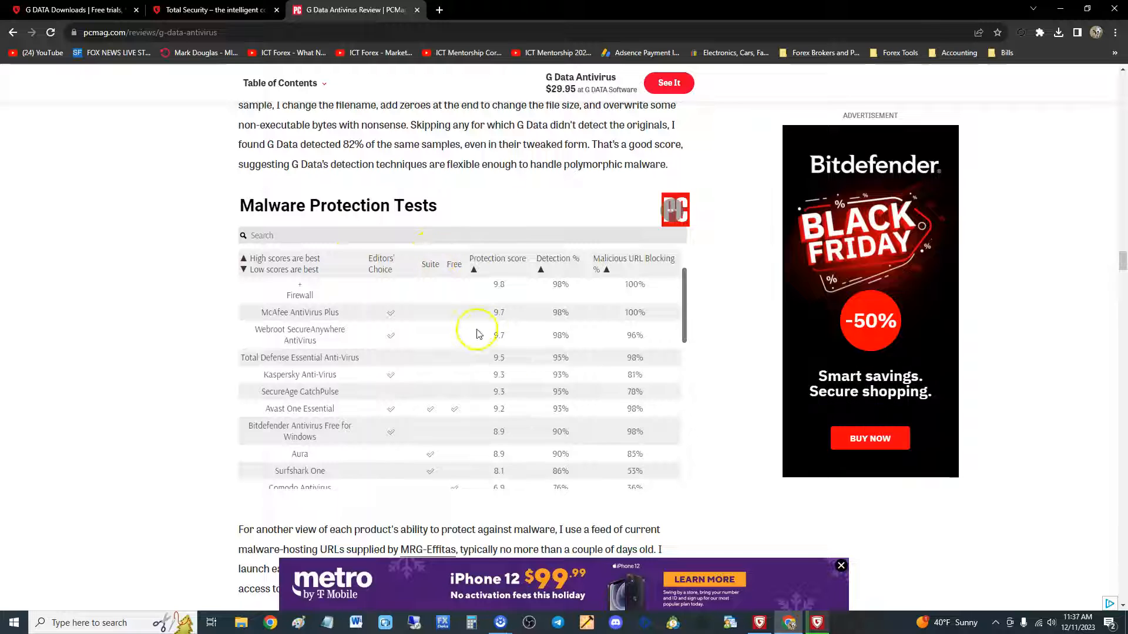
{"action": "scroll", "scroll_direction": "down", "scroll_amount": 3}
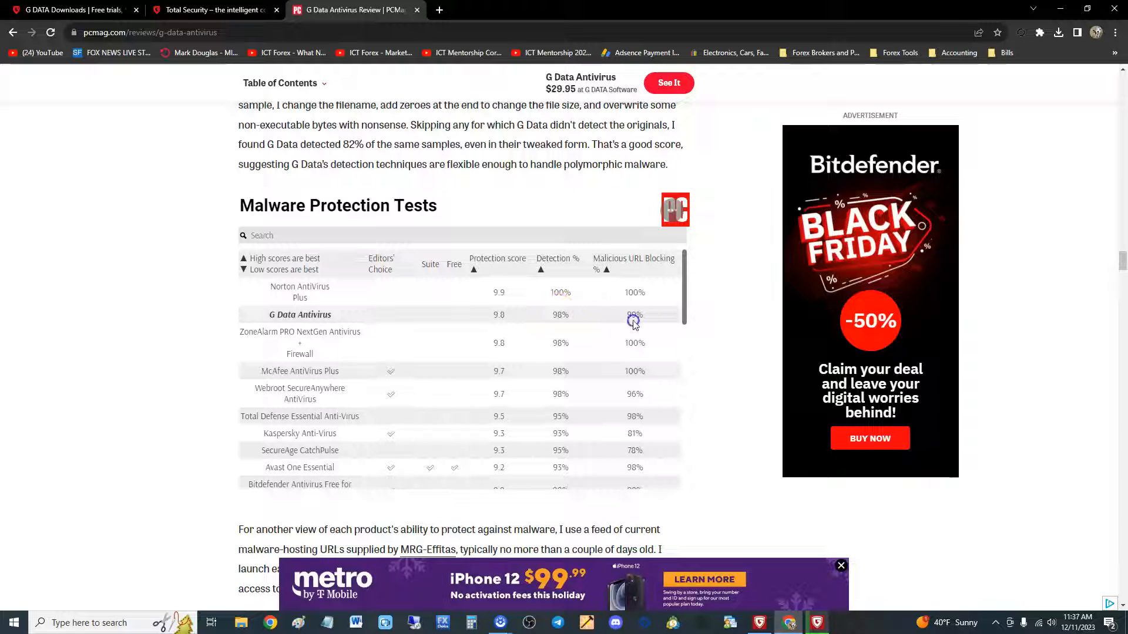
{"action": "double_click", "coordinate": [635, 315]}
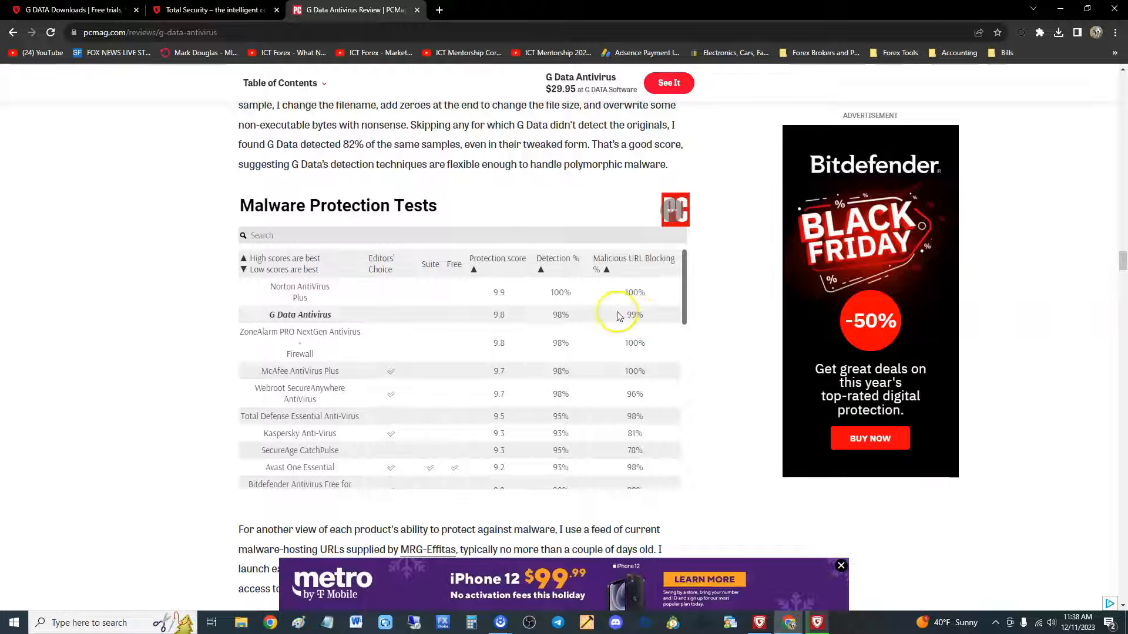
Return to the top of the review showing the 4.0 Excellent rating
{"action": "scroll", "scroll_direction": "down", "scroll_amount": 3}
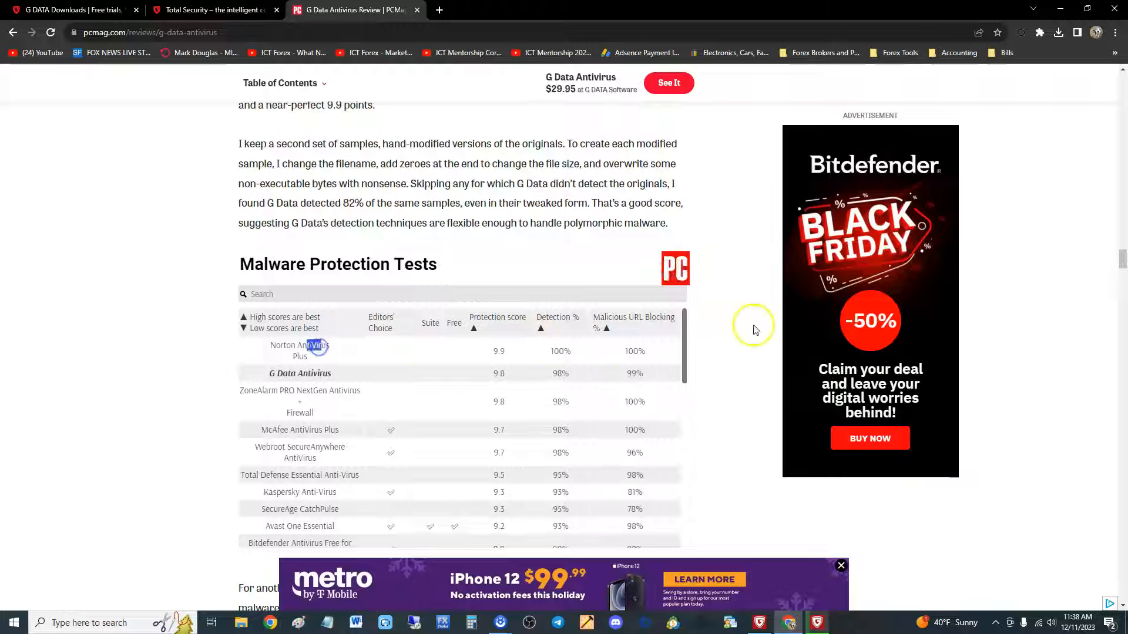
{"action": "scroll", "scroll_direction": "down", "scroll_amount": 3}
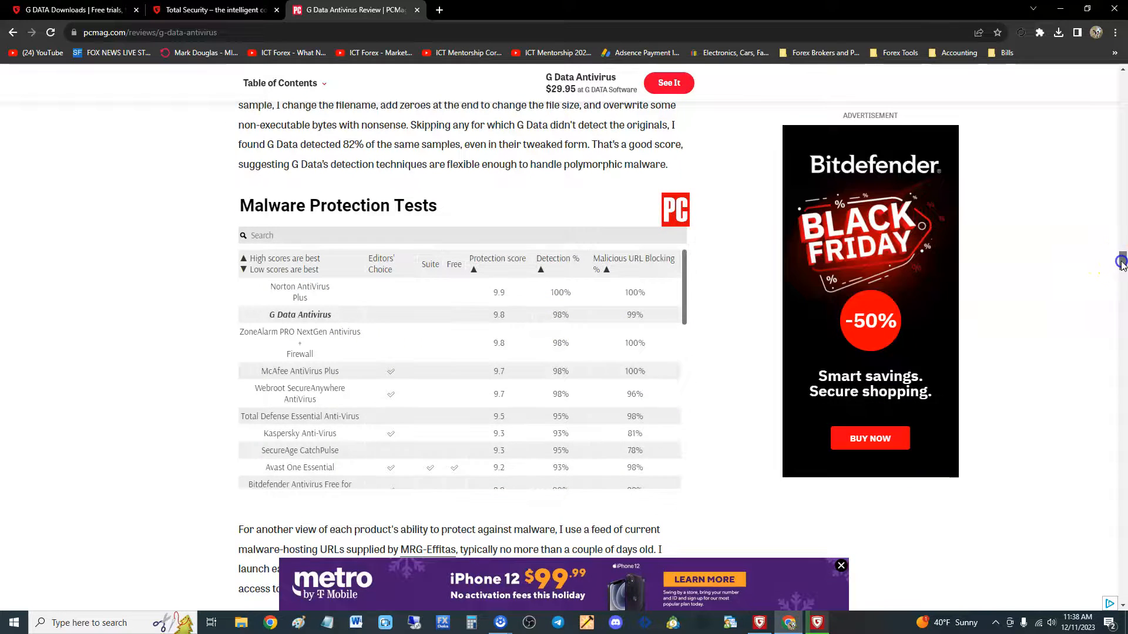
{"action": "scroll", "scroll_direction": "up", "scroll_amount": 3}
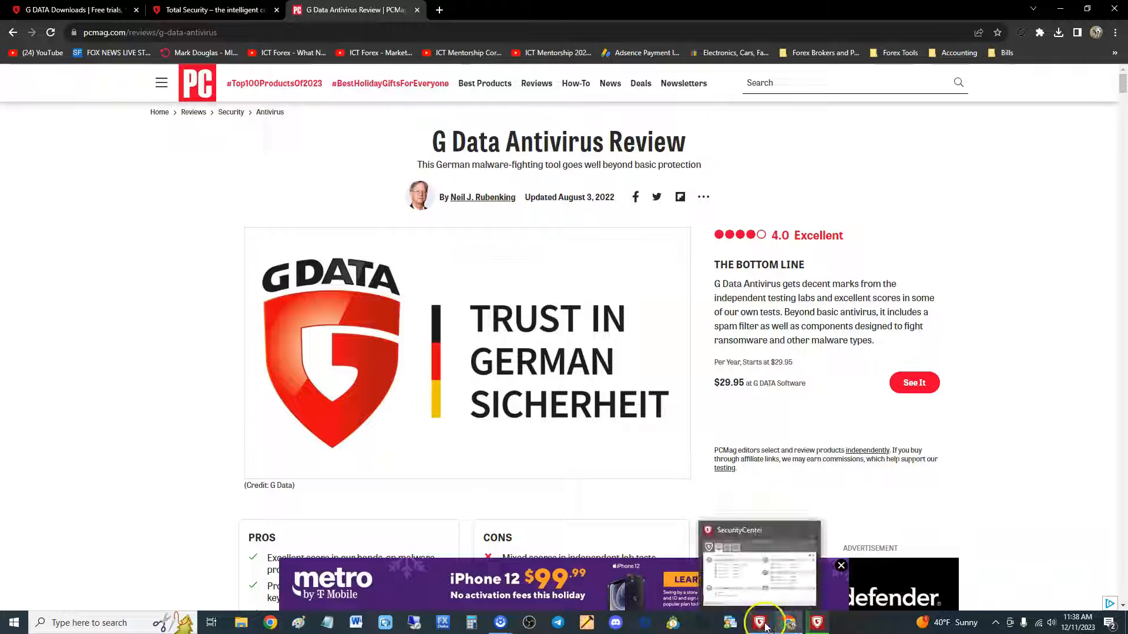
Restore the G DATA window, go to Virus protection and start Check computer
{"action": "left_click", "coordinate": [759, 622]}
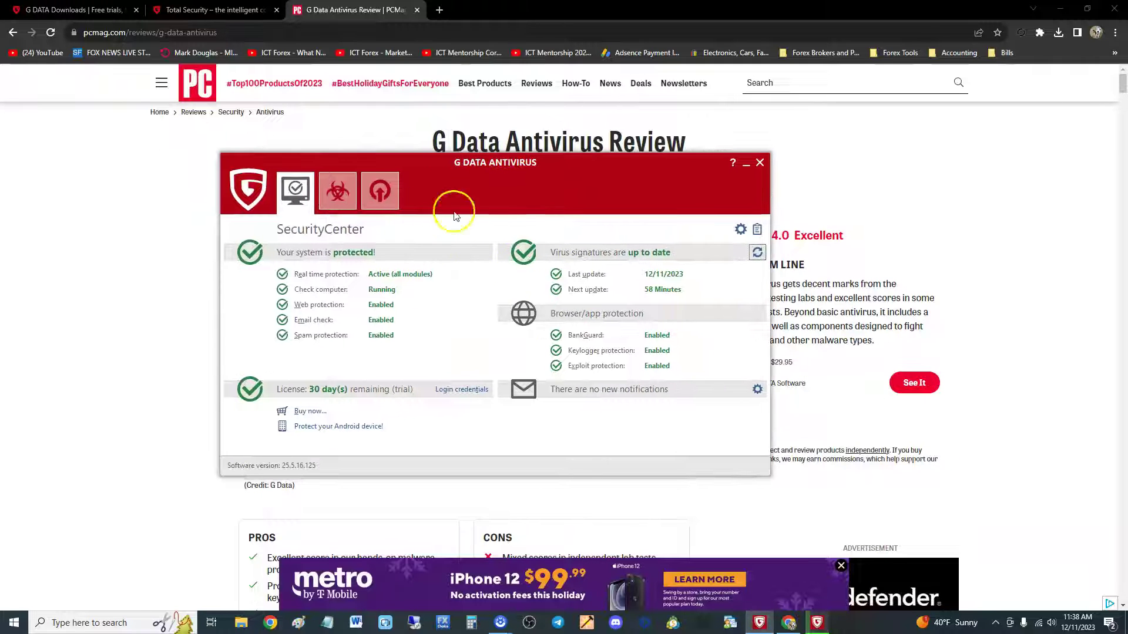
{"action": "mouse_move", "coordinate": [416, 421]}
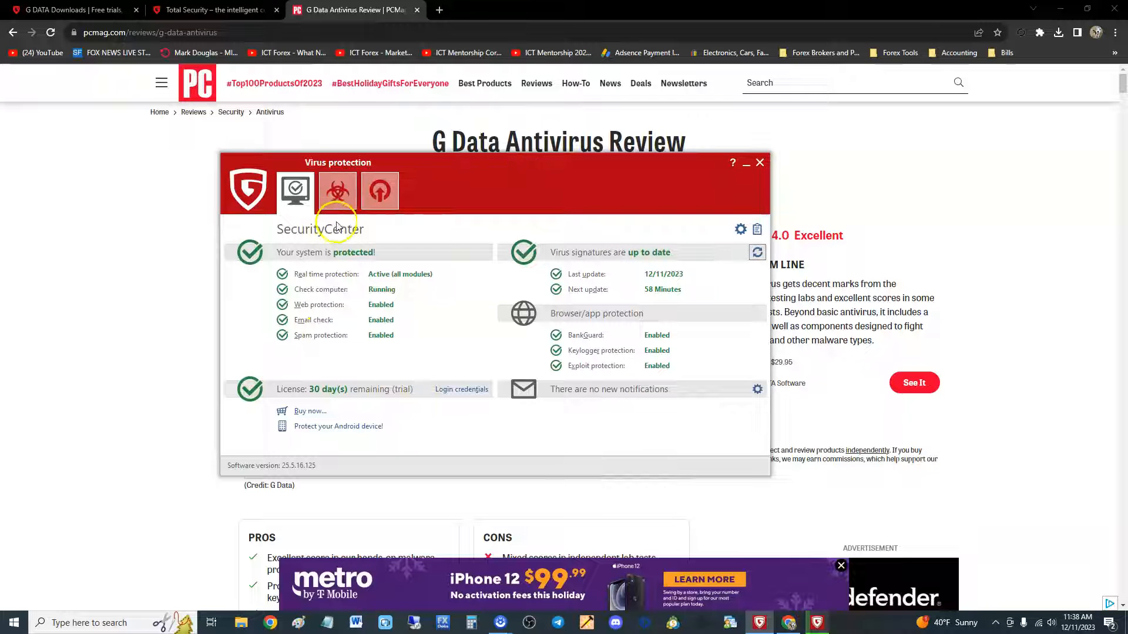
{"action": "left_click", "coordinate": [336, 188]}
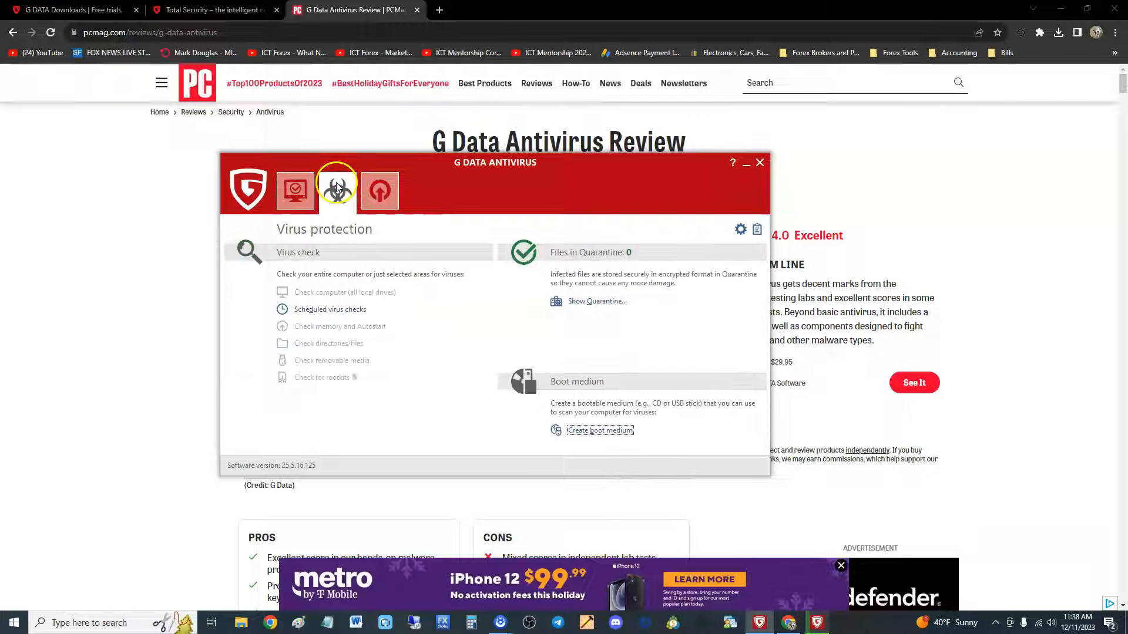
{"action": "mouse_move", "coordinate": [311, 297]}
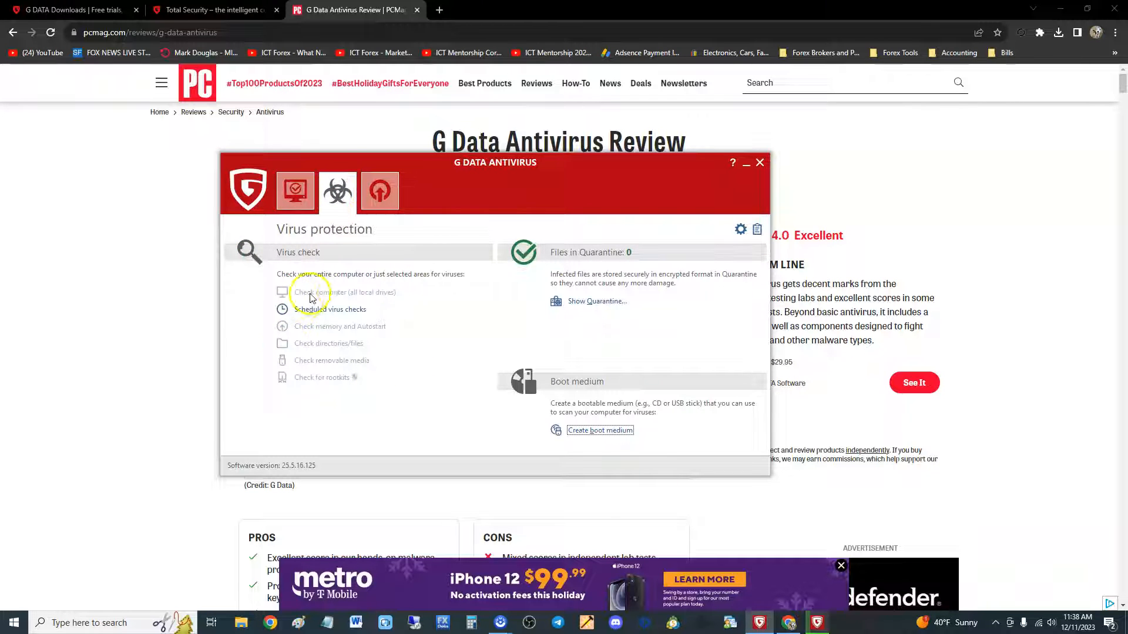
{"action": "left_click", "coordinate": [343, 291]}
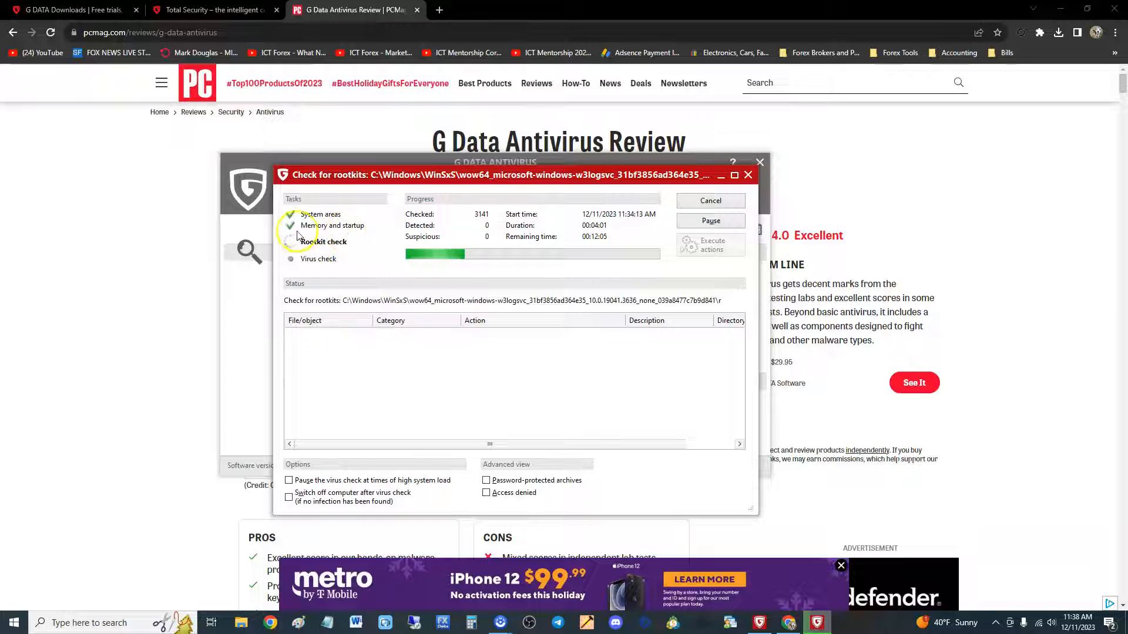
{"action": "mouse_move", "coordinate": [366, 251]}
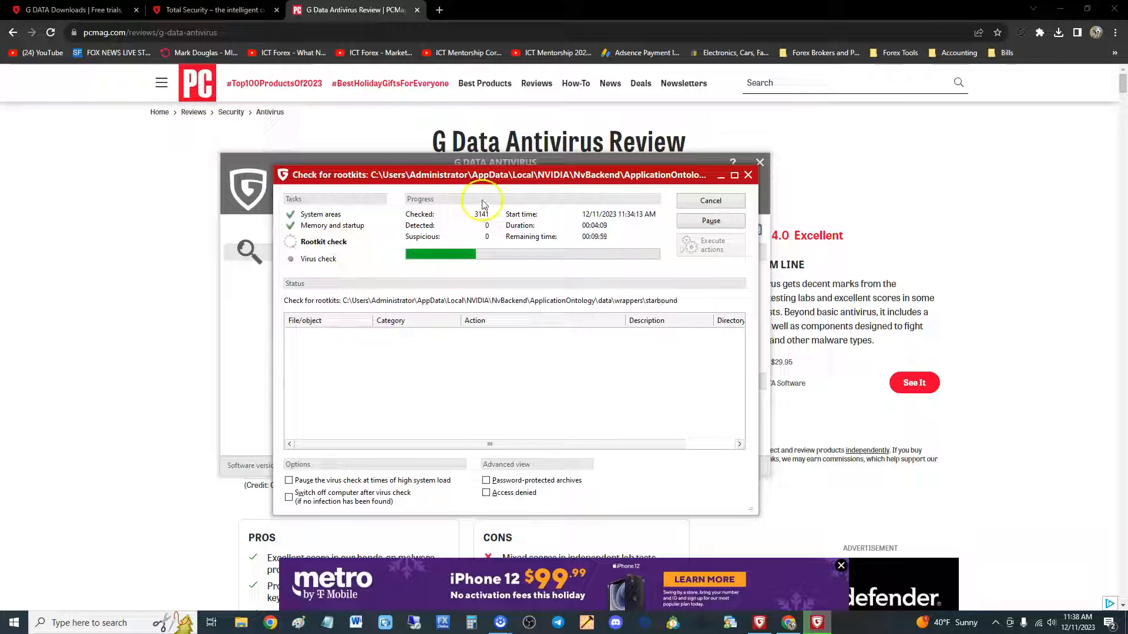
Move the Check for rootkits progress window to the right of the main window
{"action": "left_click_drag", "start_coordinate": [498, 175], "coordinate": [762, 156]}
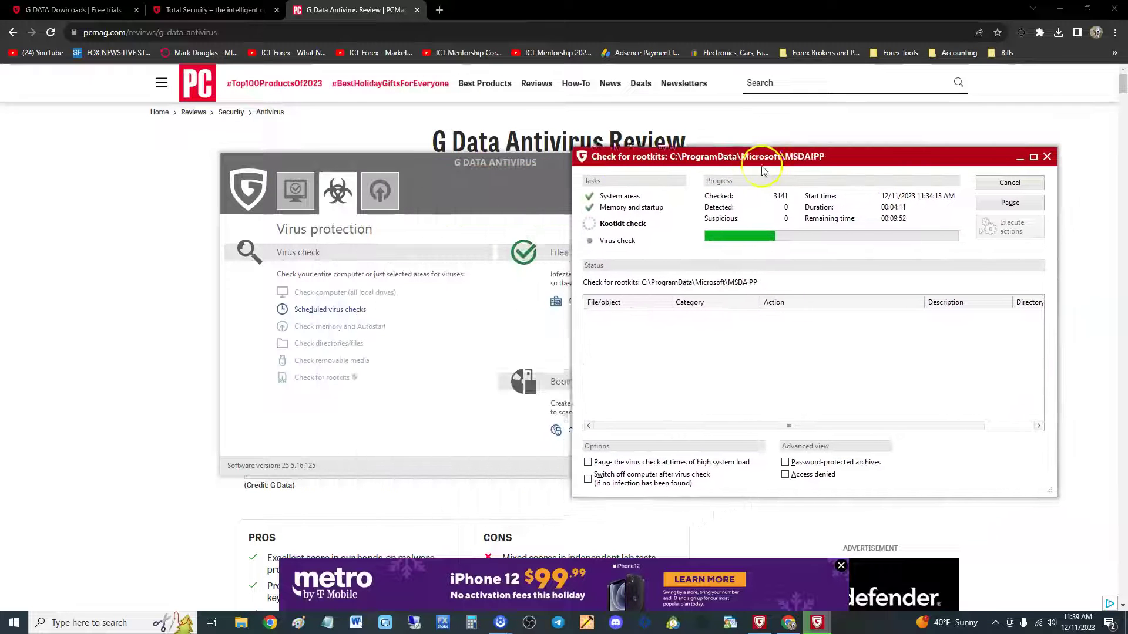